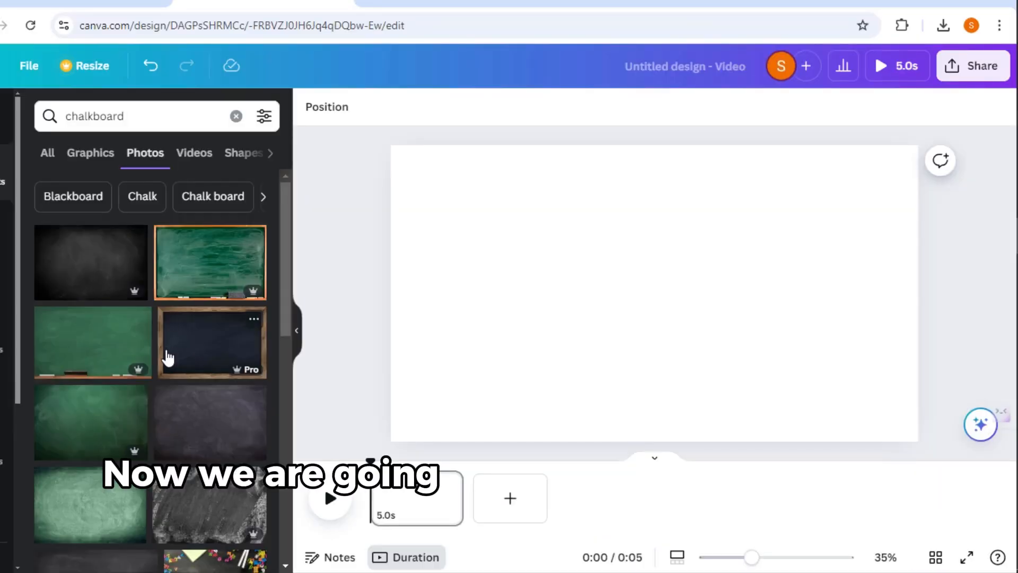
Set a dark chalkboard photo from the 'chalkboard' search as the page background.
{"action": "scroll", "scroll_direction": "down", "scroll_amount": 3}
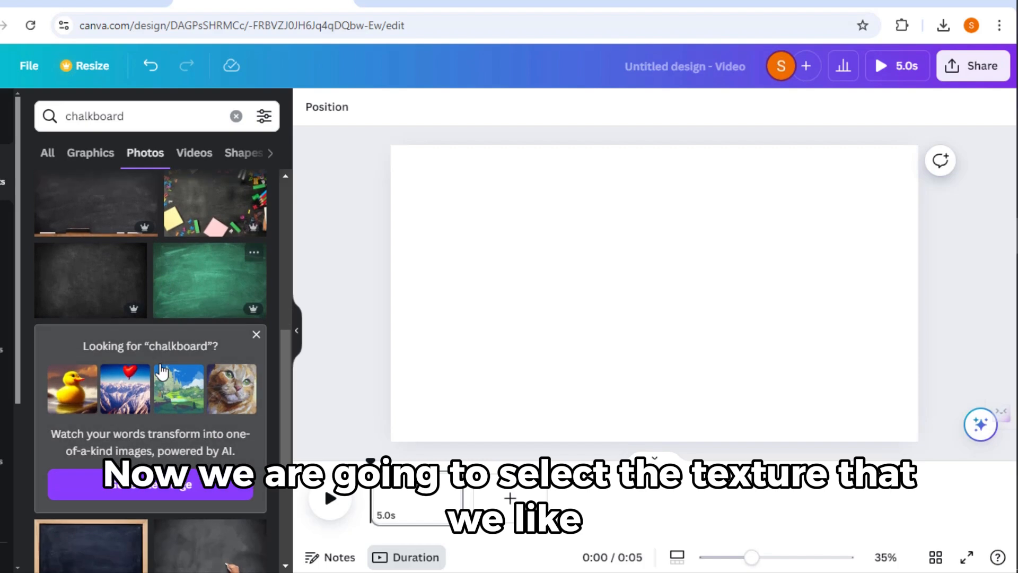
{"action": "left_click", "coordinate": [90, 280]}
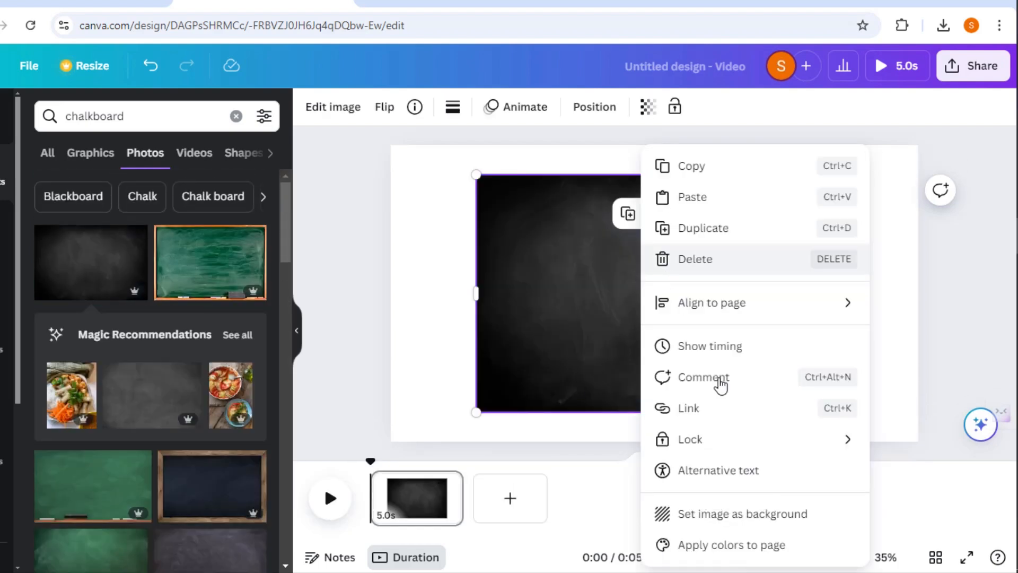
{"action": "left_click", "coordinate": [743, 513]}
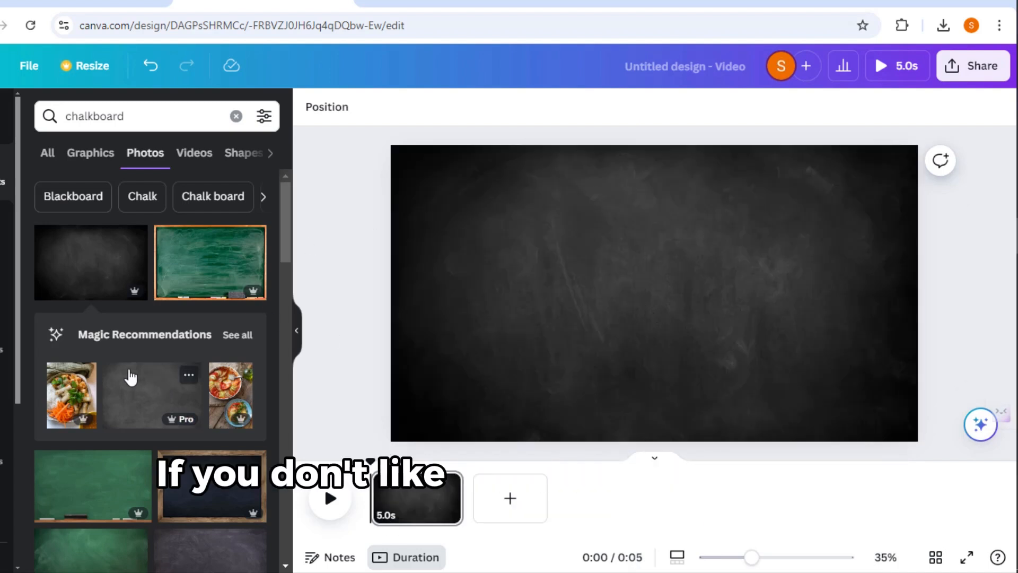
{"action": "mouse_move", "coordinate": [134, 446]}
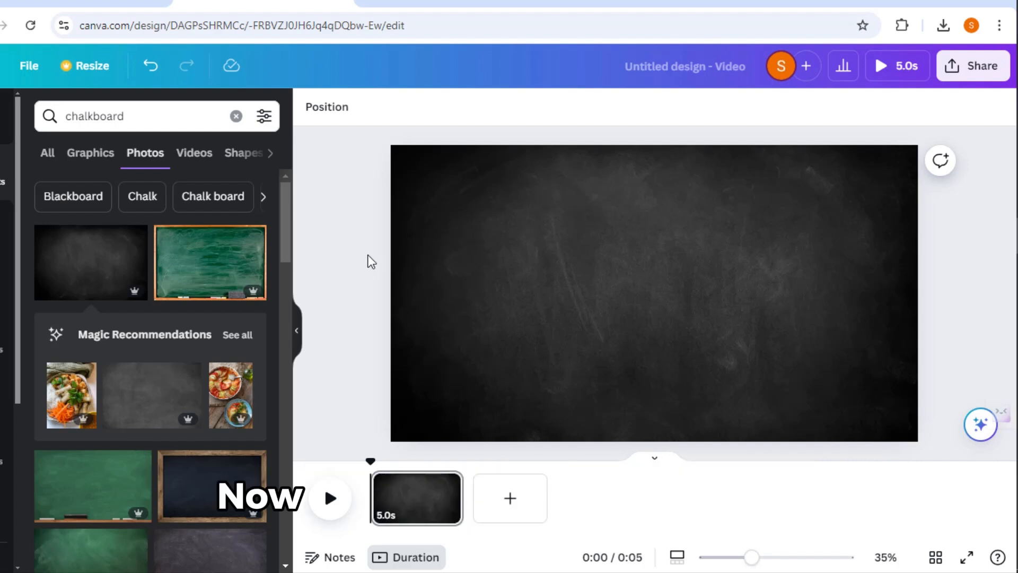
{"action": "mouse_move", "coordinate": [309, 173]}
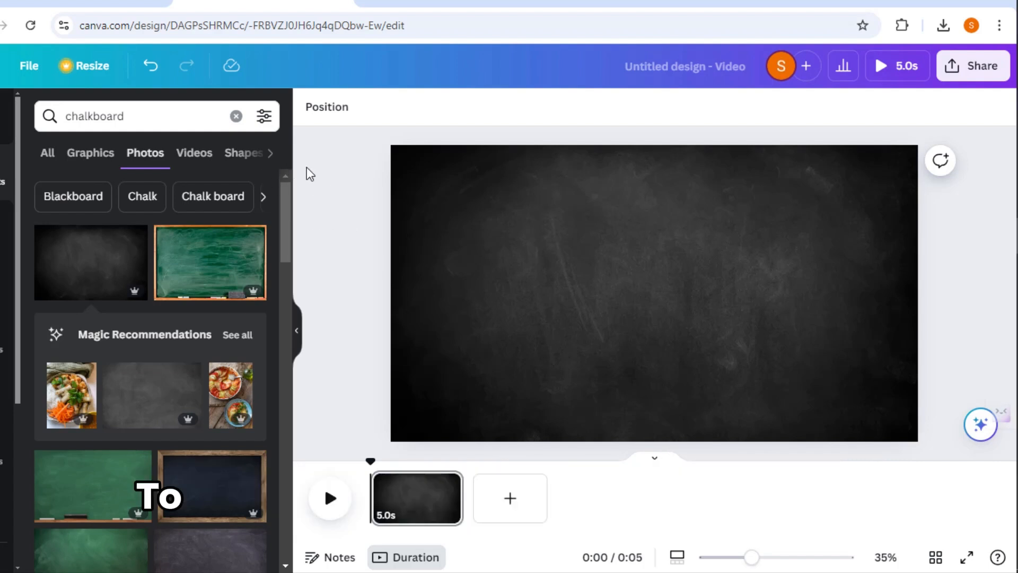
Add a 'grid' element, recolour it white, and stretch it across the whole page.
{"action": "left_click", "coordinate": [235, 116]}
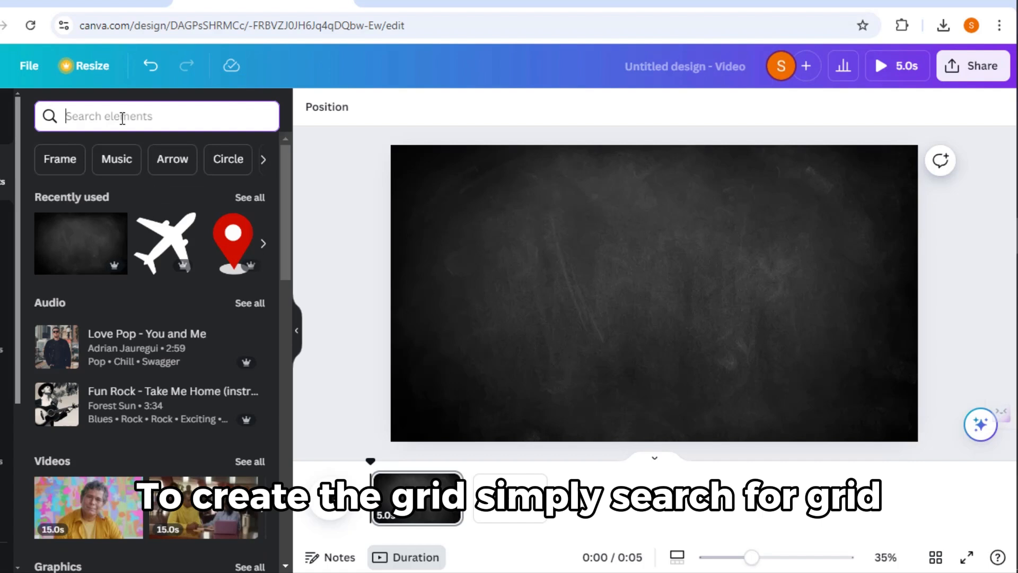
{"action": "type", "text": "grid"}
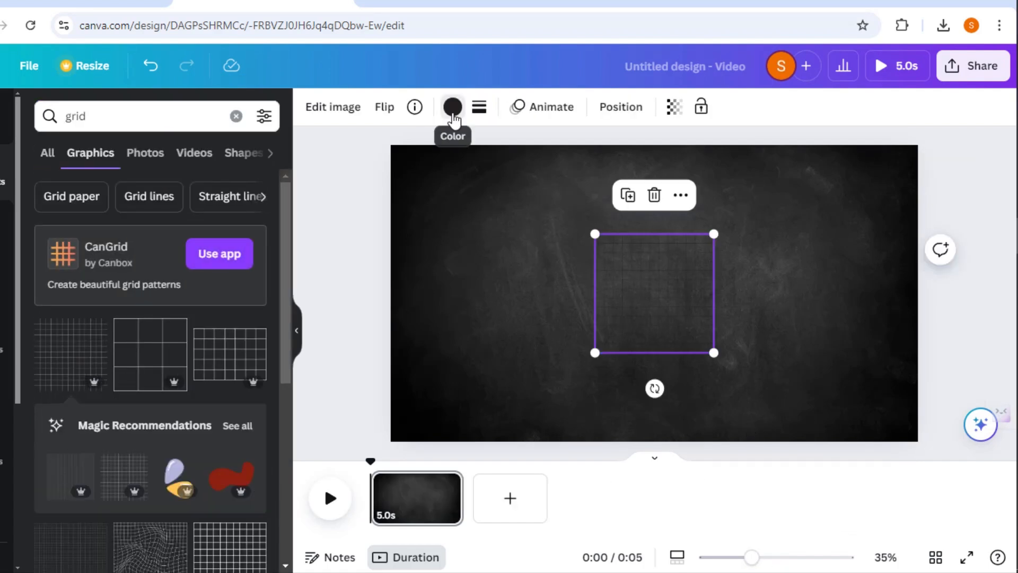
{"action": "left_click", "coordinate": [452, 106]}
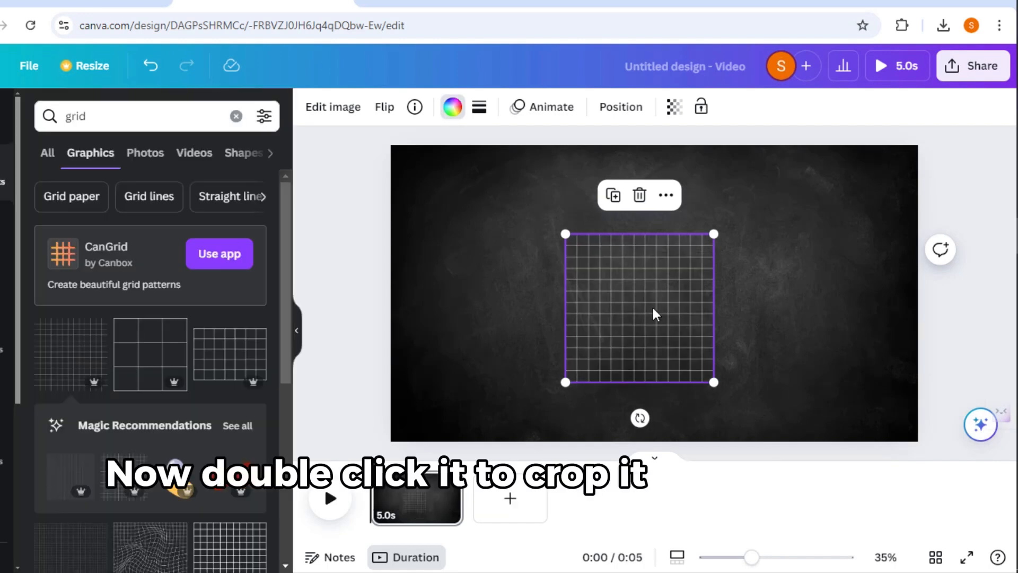
{"action": "double_click", "coordinate": [639, 309]}
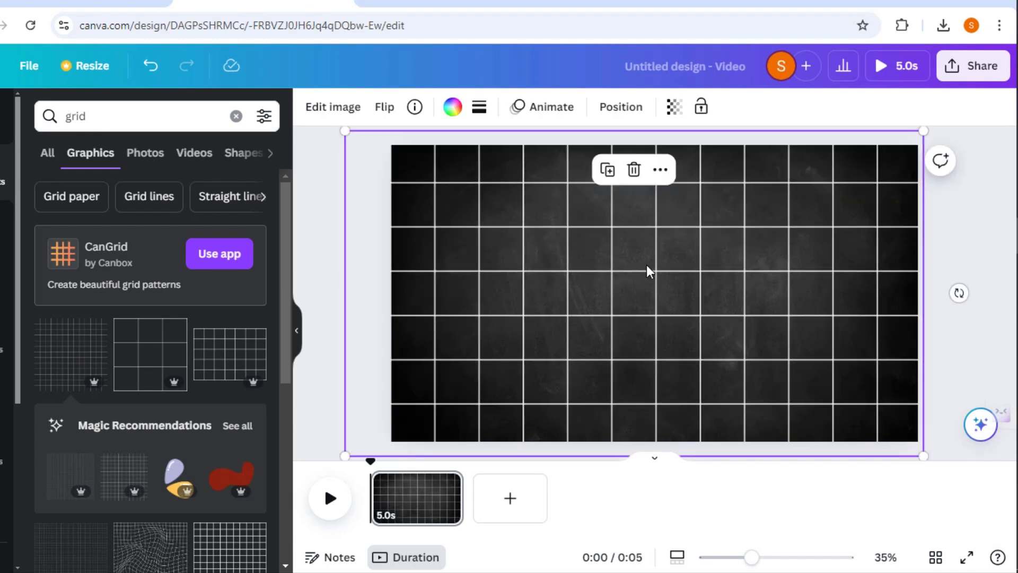
{"action": "left_click", "coordinate": [673, 106]}
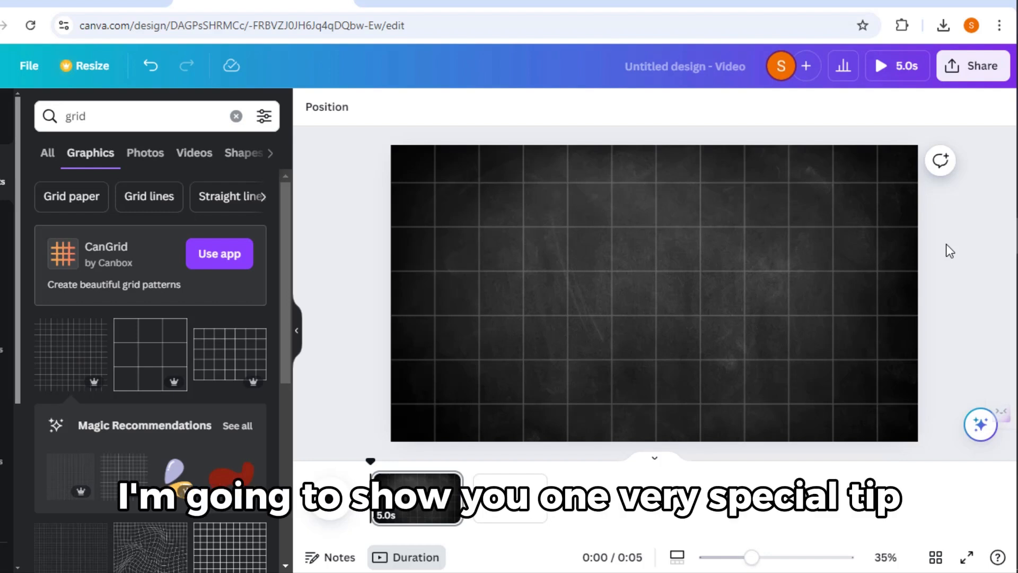
Add white axis lines, a green bar, a taller red bar, and Nigeria and Japan flags.
{"action": "left_click", "coordinate": [296, 330]}
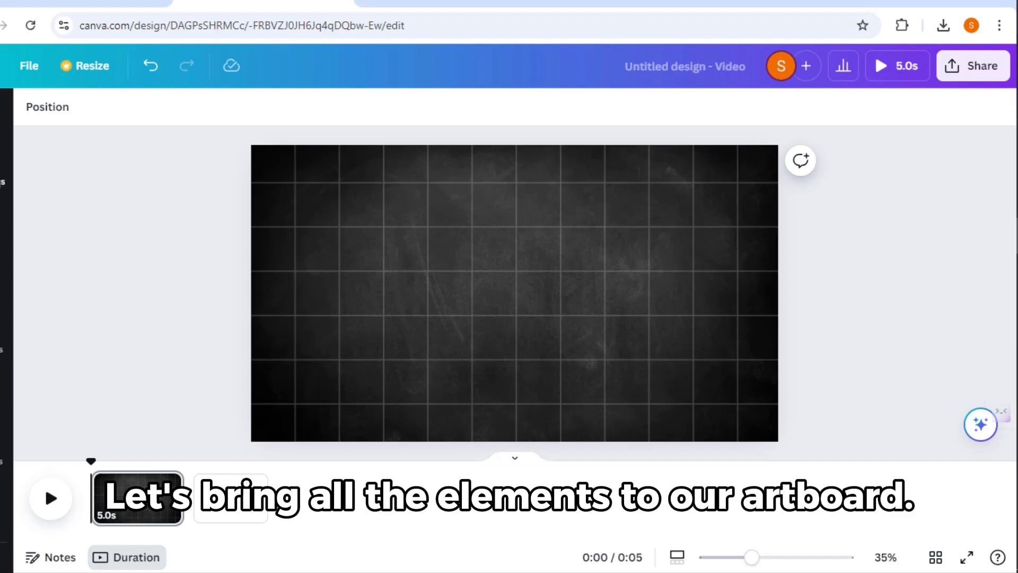
{"action": "type", "text": "axis"}
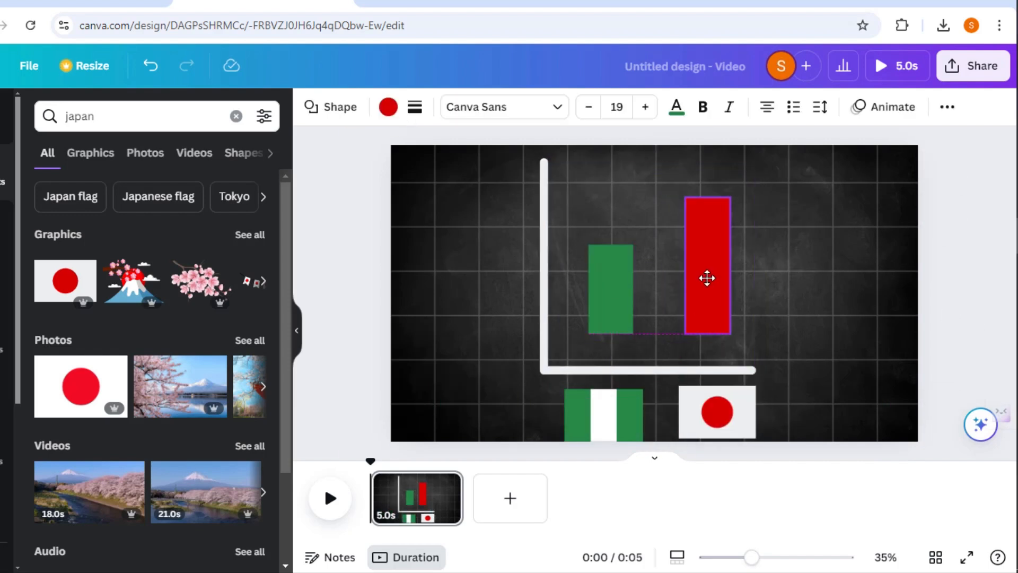
{"action": "left_click", "coordinate": [851, 296]}
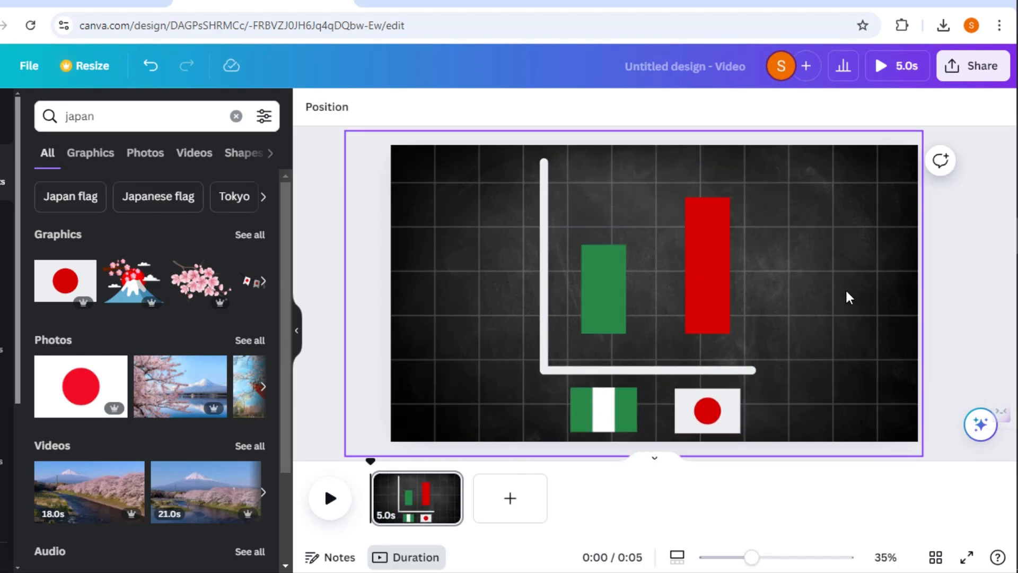
Add '54.5 Years' and '85.5 Years' labels in a bold sans serif font above the bars.
{"action": "left_click", "coordinate": [609, 289]}
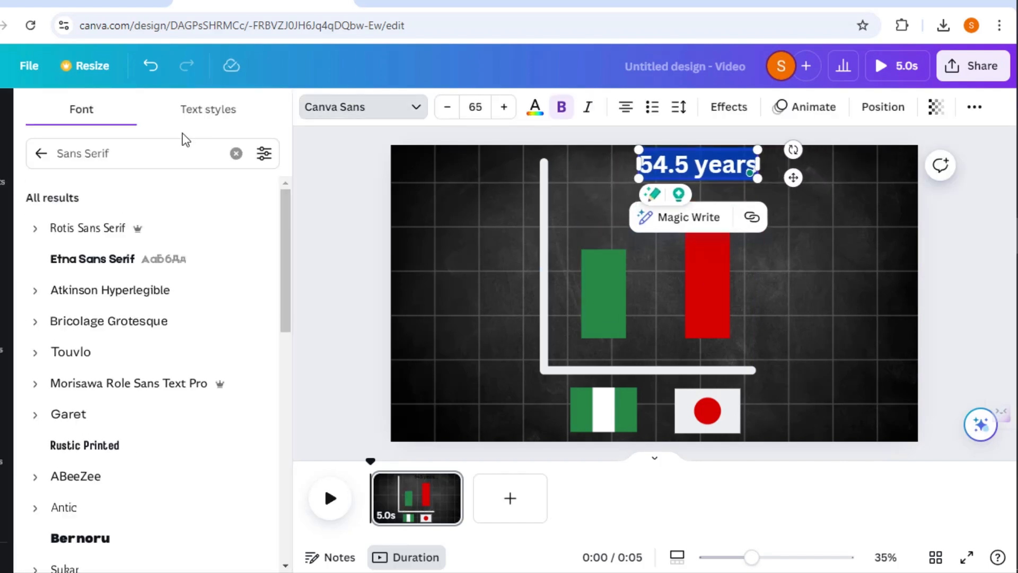
{"action": "left_click", "coordinate": [87, 228]}
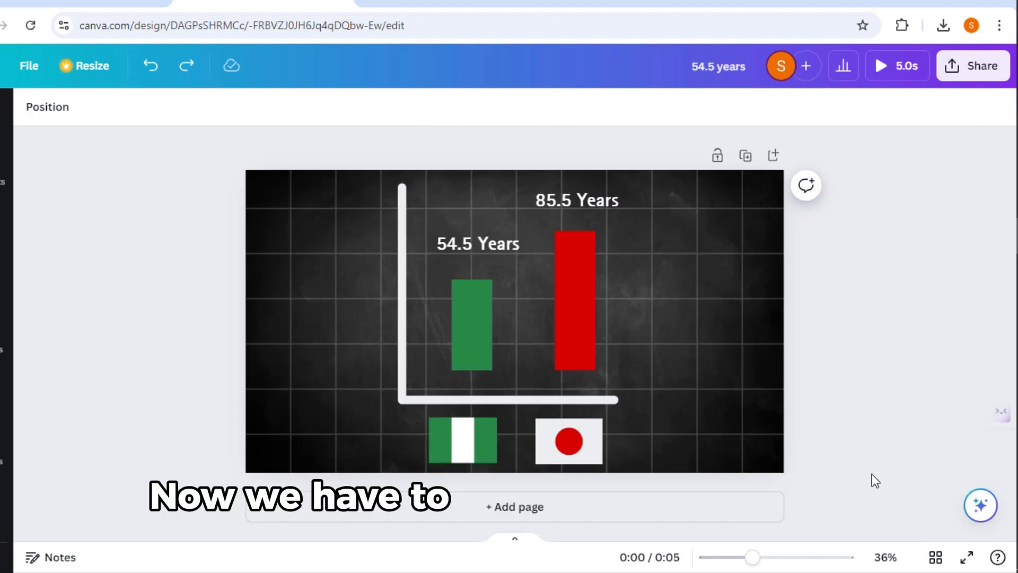
{"action": "mouse_move", "coordinate": [741, 326]}
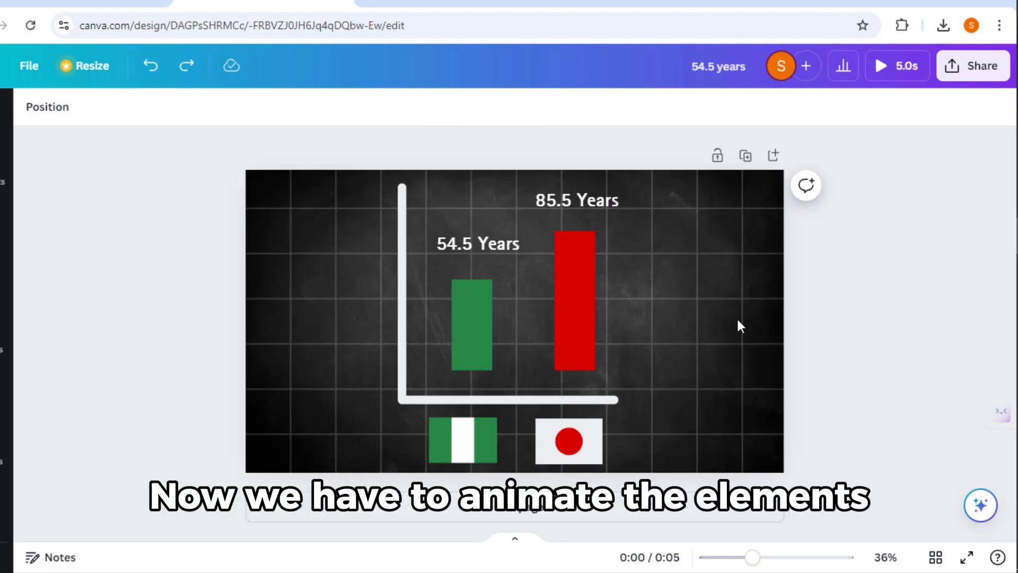
Show timing tracks and shift start times so flags come first and labels last.
{"action": "left_click", "coordinate": [472, 324]}
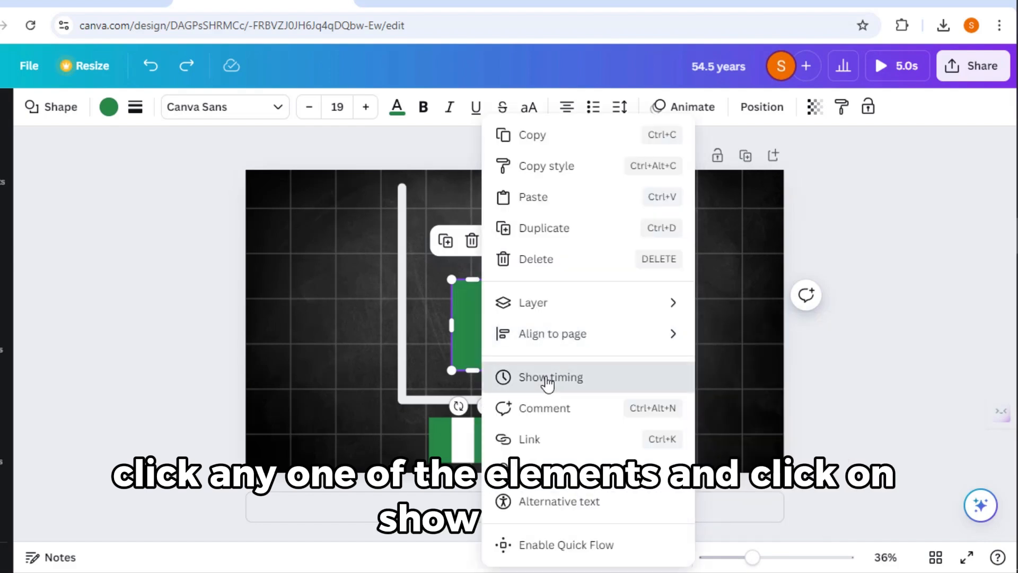
{"action": "left_click", "coordinate": [550, 377]}
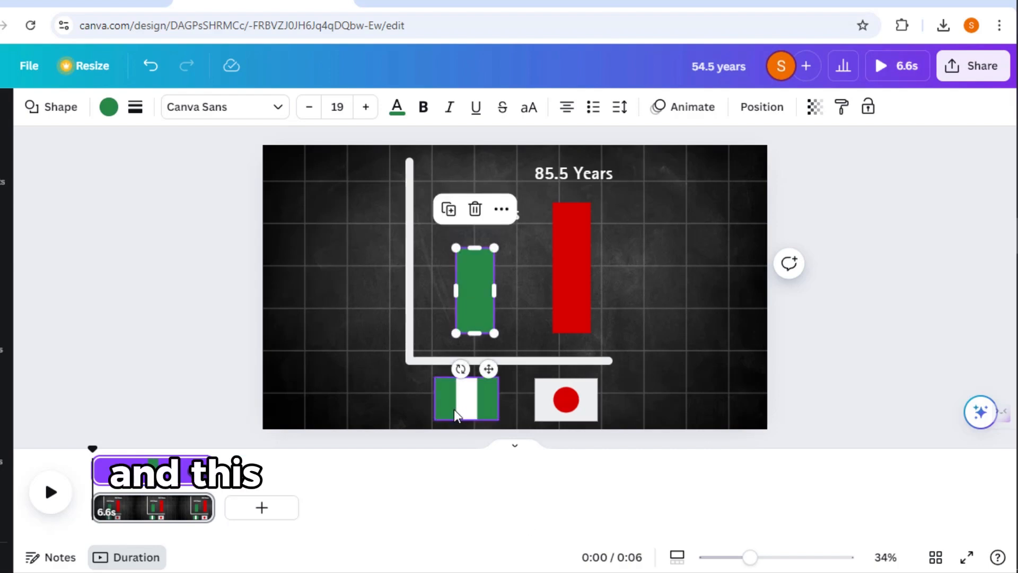
{"action": "left_click", "coordinate": [466, 399]}
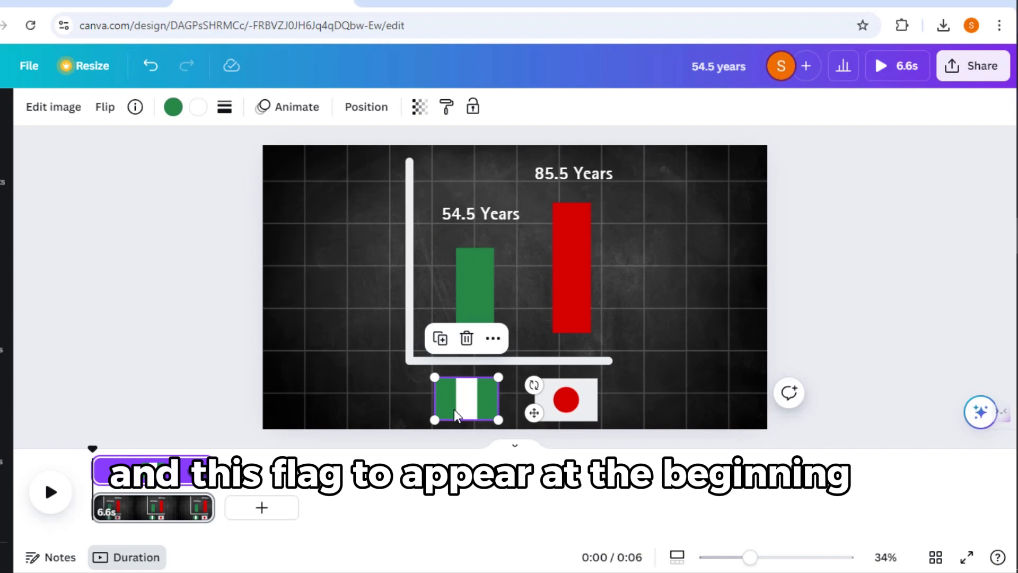
{"action": "left_click", "coordinate": [572, 173]}
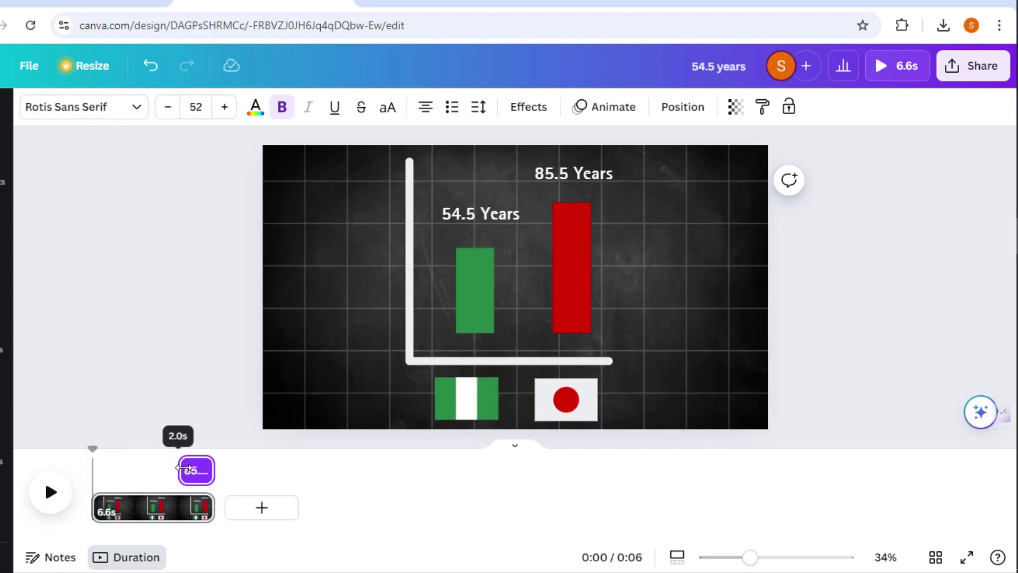
{"action": "left_click", "coordinate": [573, 173]}
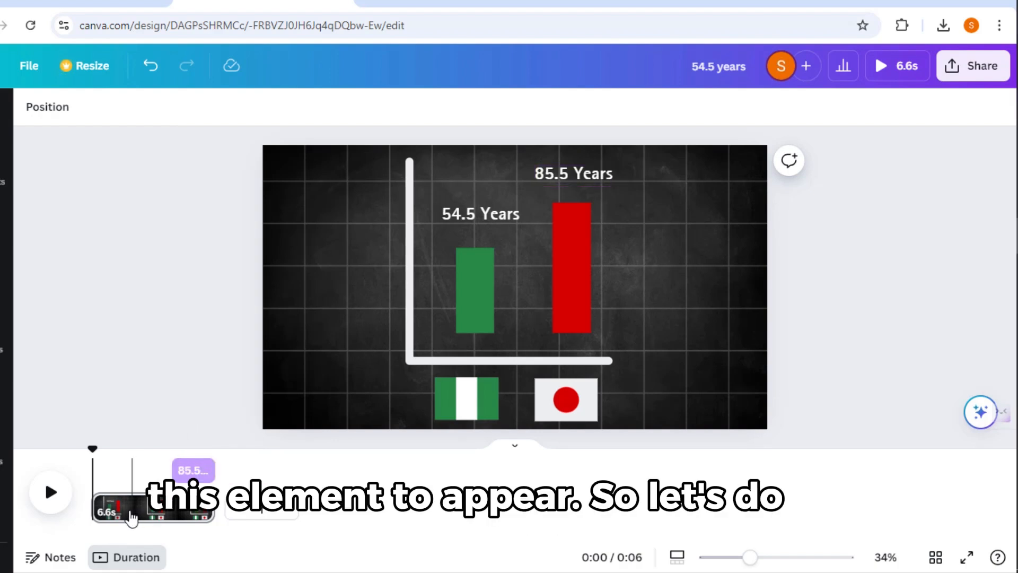
{"action": "left_click", "coordinate": [480, 213]}
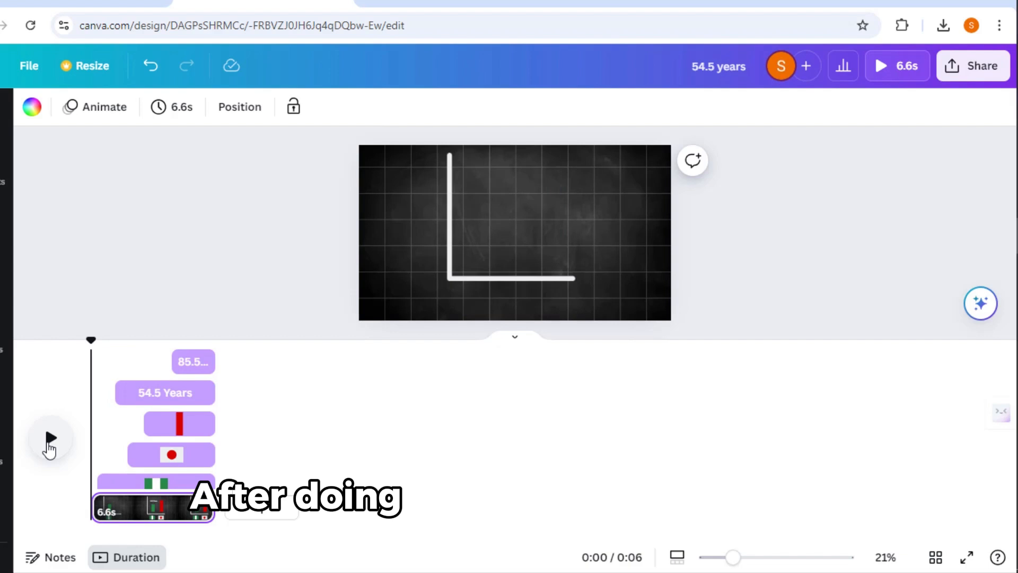
Preview the staggered chart animation, stop it, and select the red bar's track.
{"action": "left_click", "coordinate": [51, 438]}
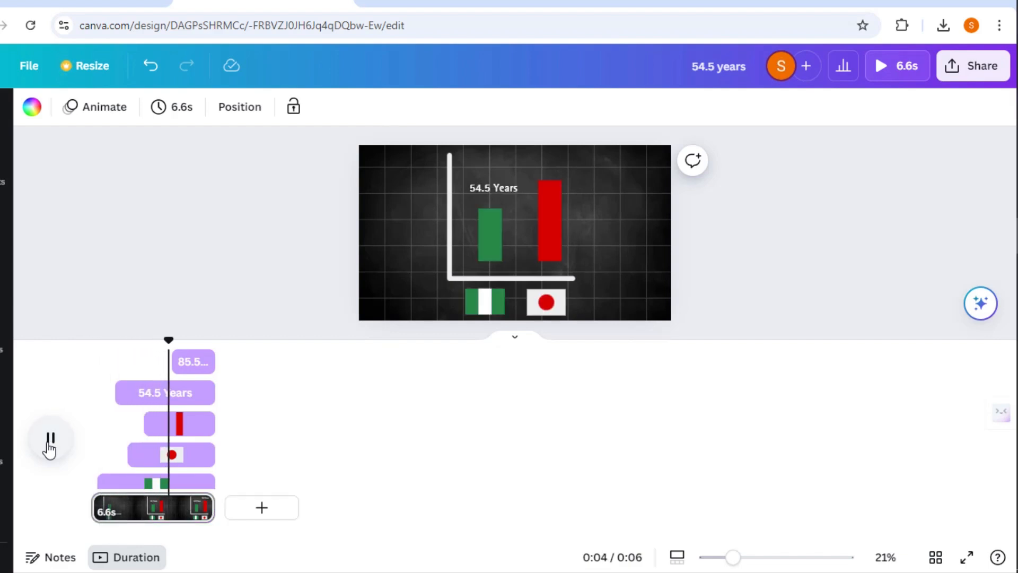
{"action": "left_click", "coordinate": [51, 438]}
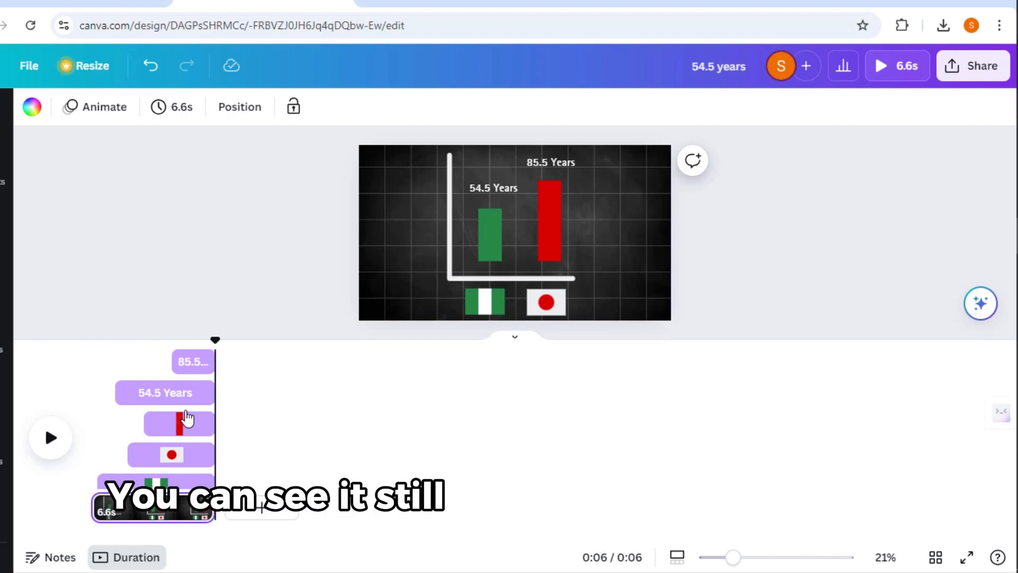
{"action": "left_click", "coordinate": [193, 362]}
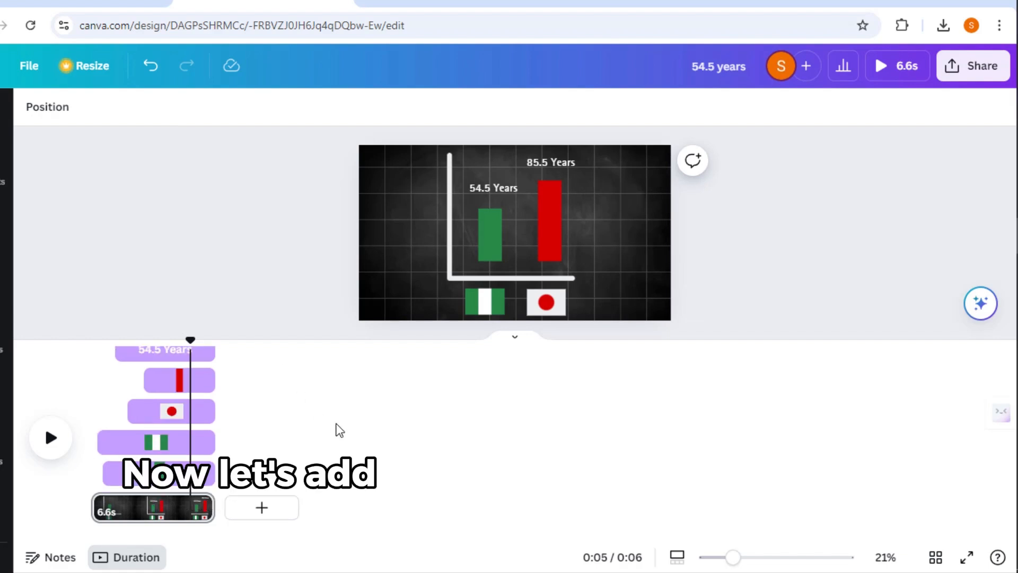
{"action": "mouse_move", "coordinate": [520, 344]}
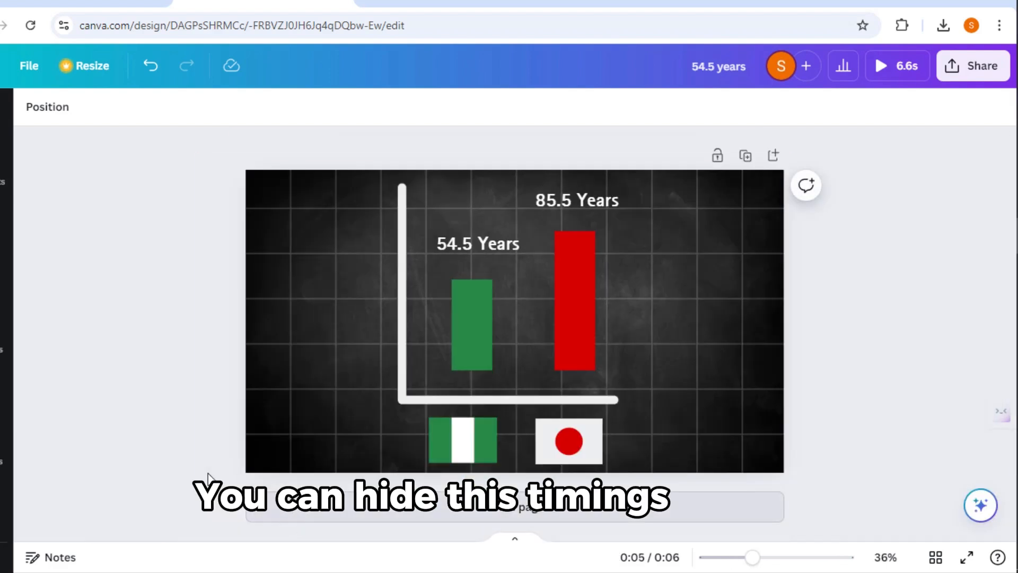
Apply a Fade entrance animation to the Nigerian flag.
{"action": "left_click", "coordinate": [331, 471]}
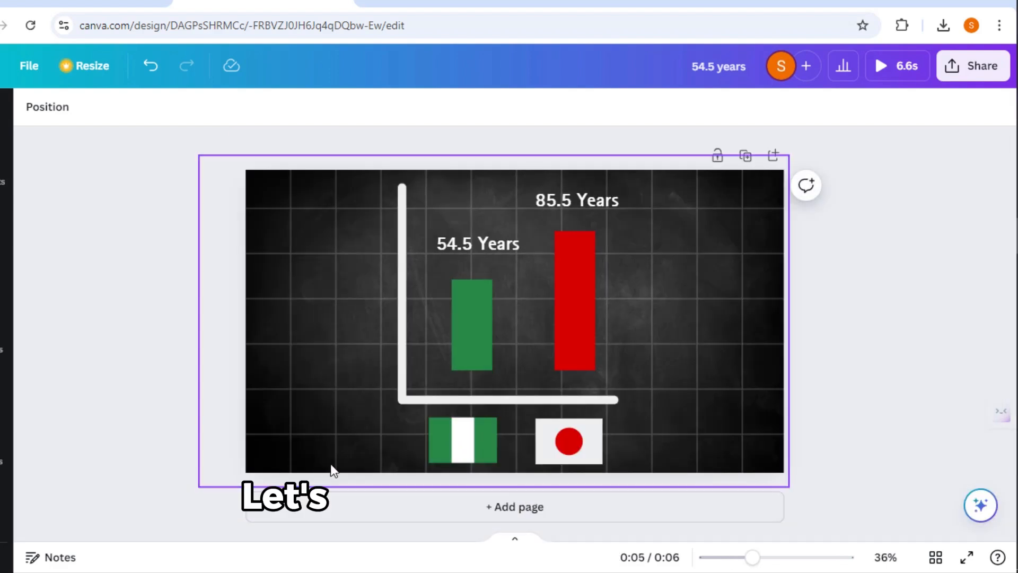
{"action": "left_click", "coordinate": [462, 441]}
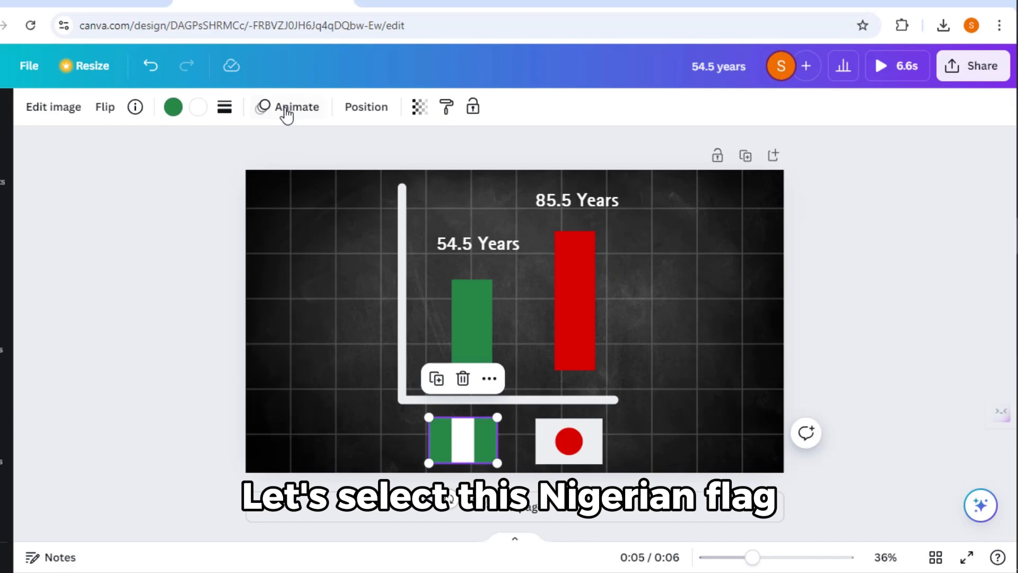
{"action": "left_click", "coordinate": [297, 107]}
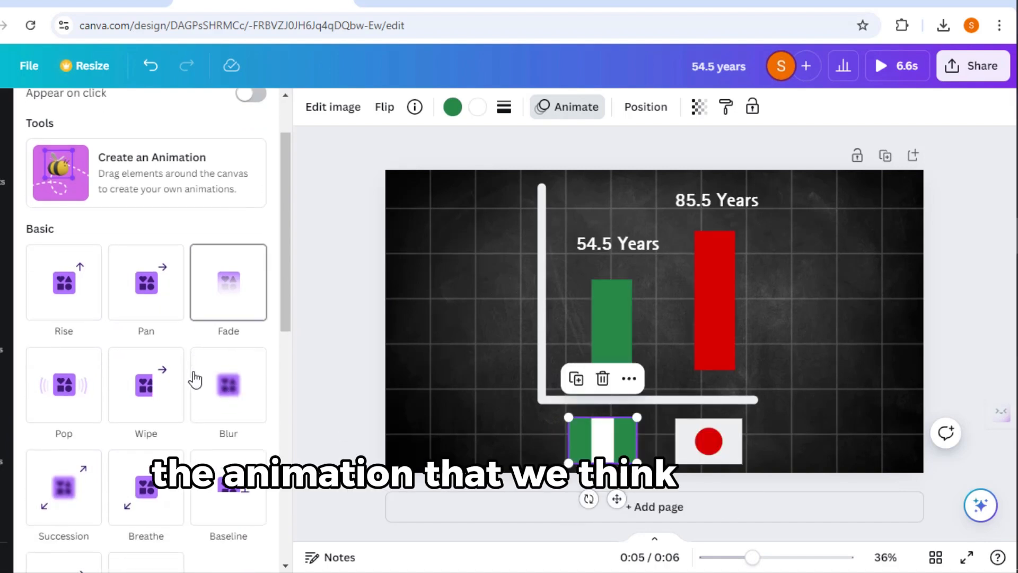
{"action": "left_click", "coordinate": [150, 343]}
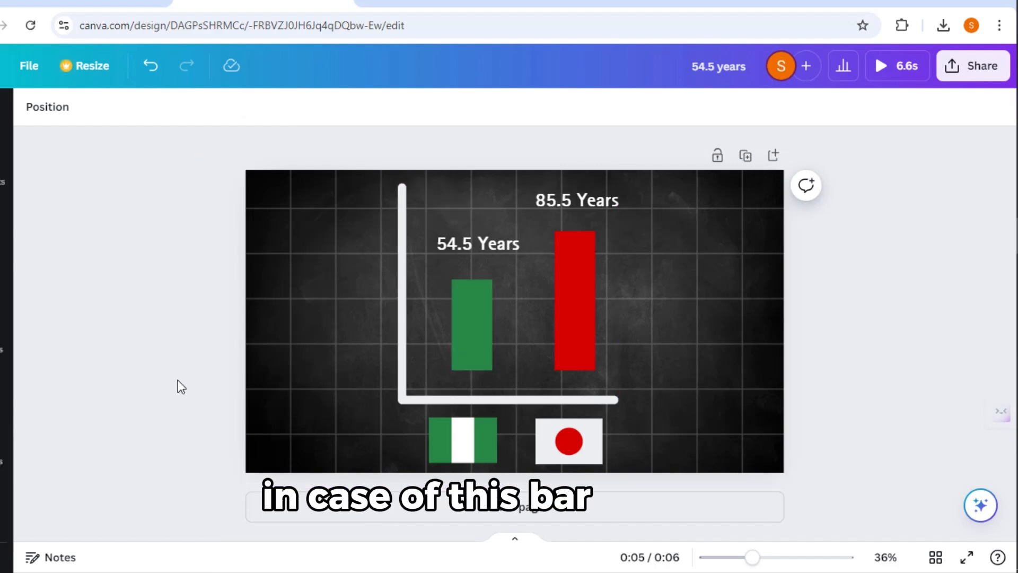
{"action": "left_click", "coordinate": [472, 324]}
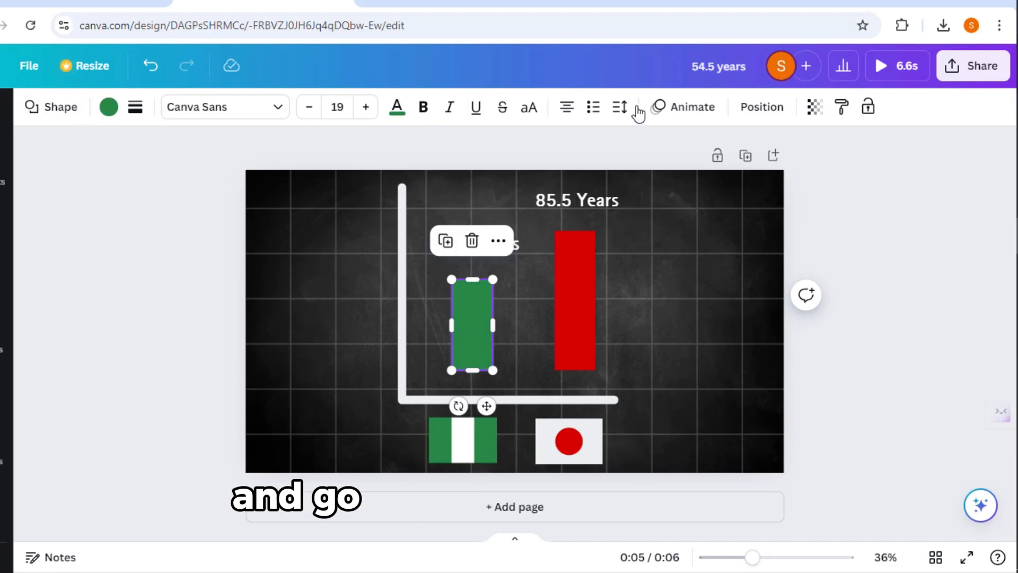
Give the green bar a Wipe entrance at a slower speed.
{"action": "left_click", "coordinate": [683, 107]}
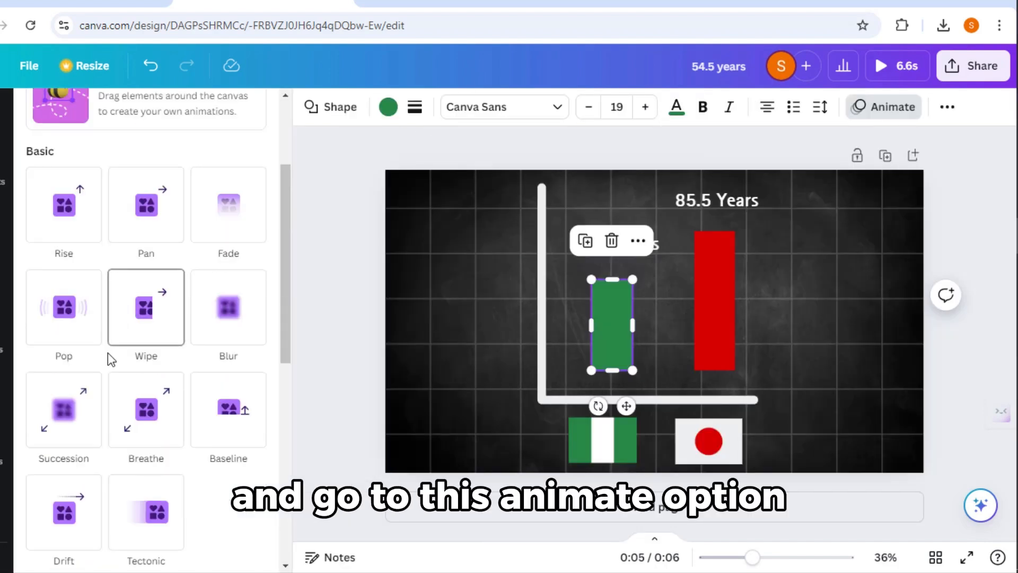
{"action": "left_click", "coordinate": [145, 294]}
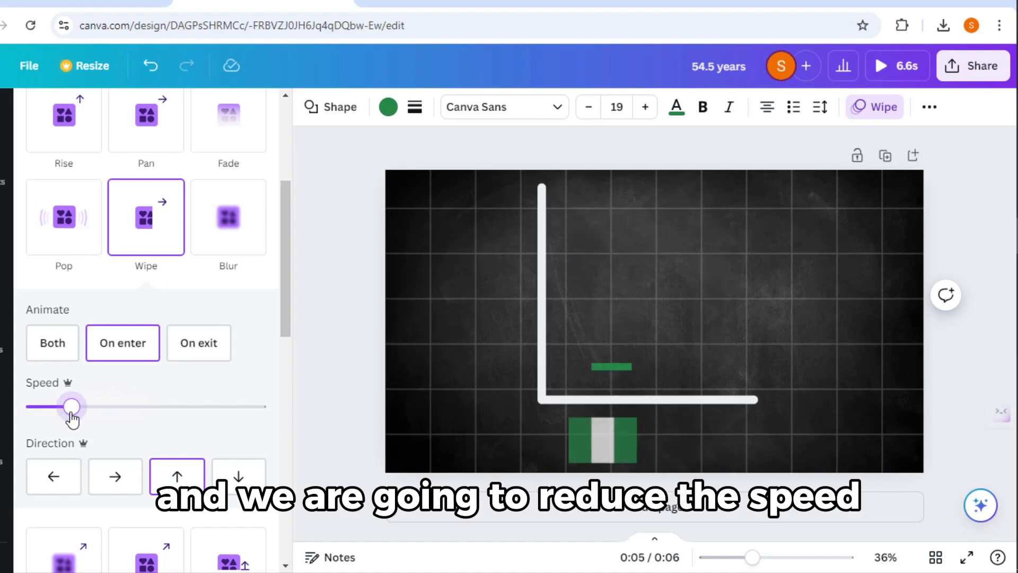
{"action": "left_click", "coordinate": [569, 441]}
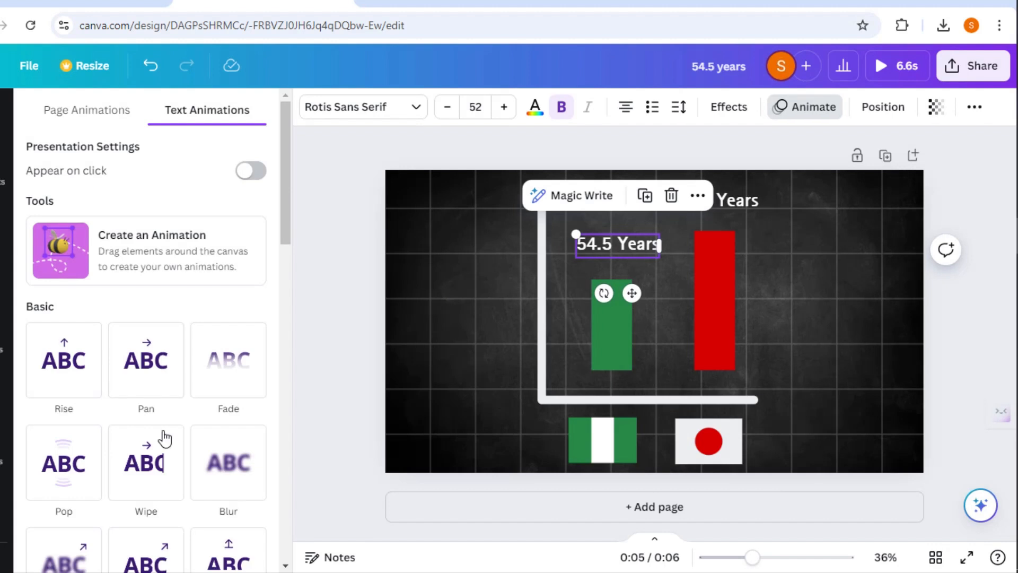
Add Rise to both year labels and Fade to the Japanese flag, then preview.
{"action": "left_click", "coordinate": [63, 360]}
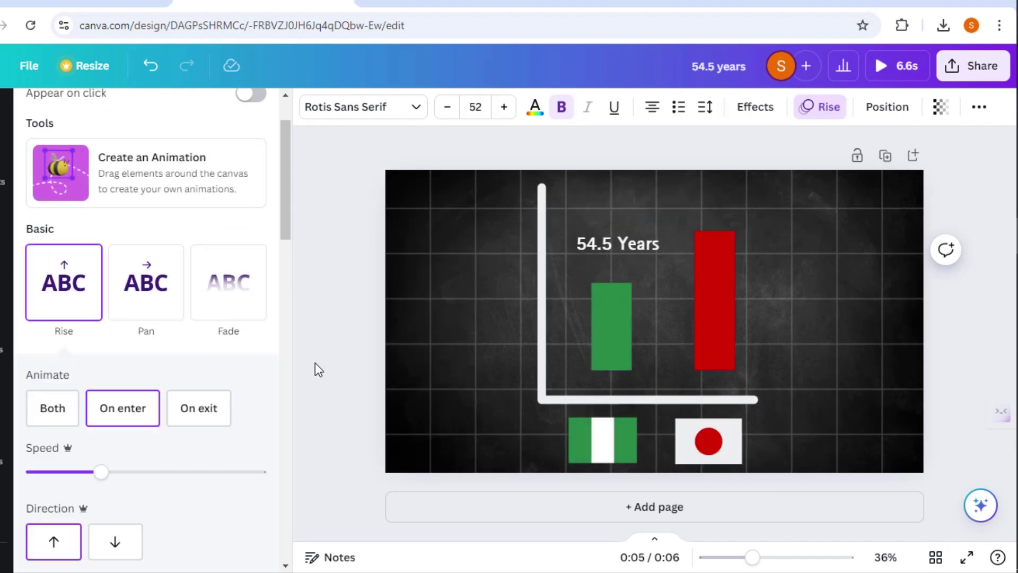
{"action": "left_click", "coordinate": [709, 441]}
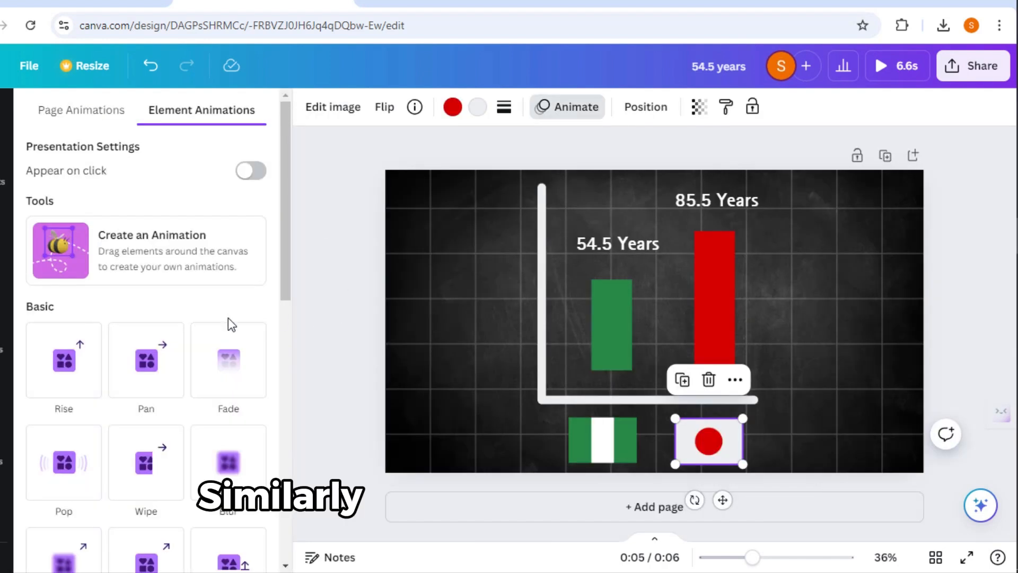
{"action": "left_click", "coordinate": [228, 360]}
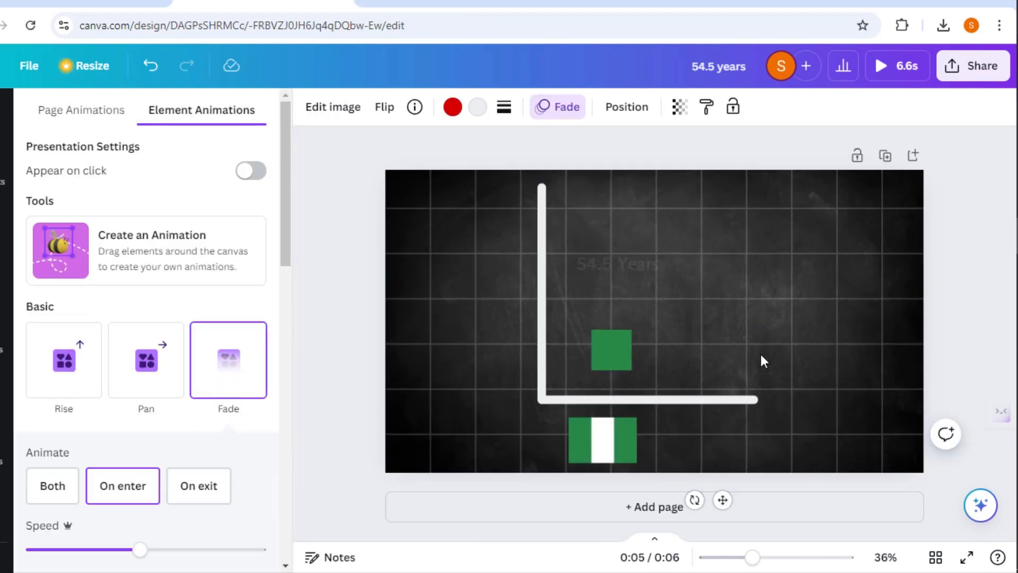
{"action": "left_click", "coordinate": [145, 217]}
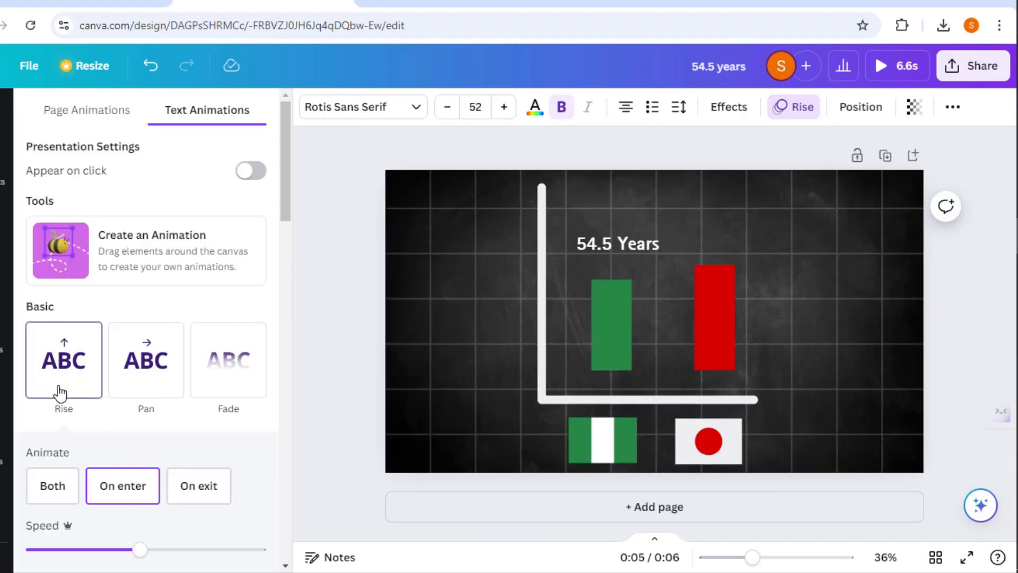
{"action": "left_click", "coordinate": [708, 442]}
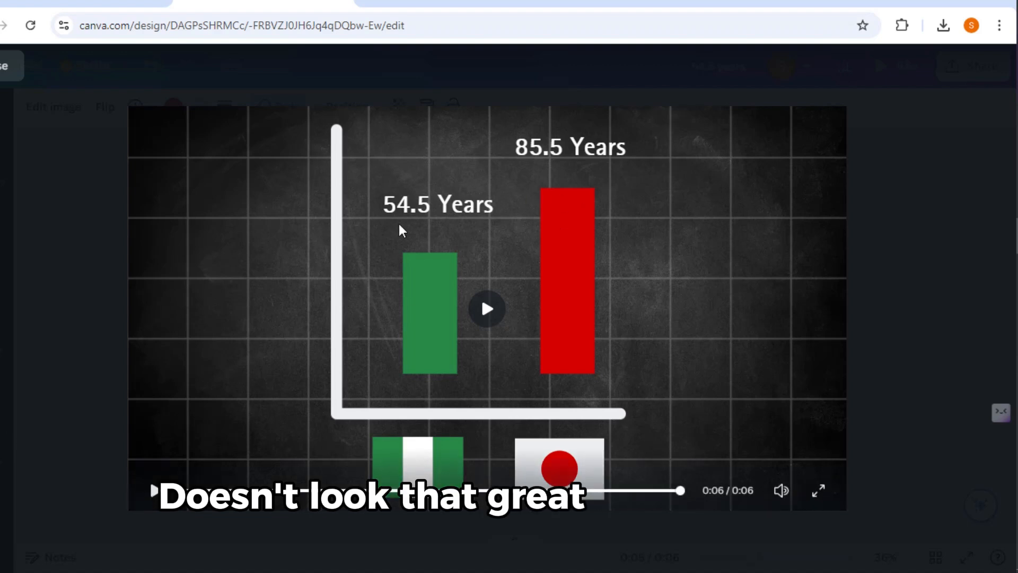
{"action": "mouse_move", "coordinate": [501, 191]}
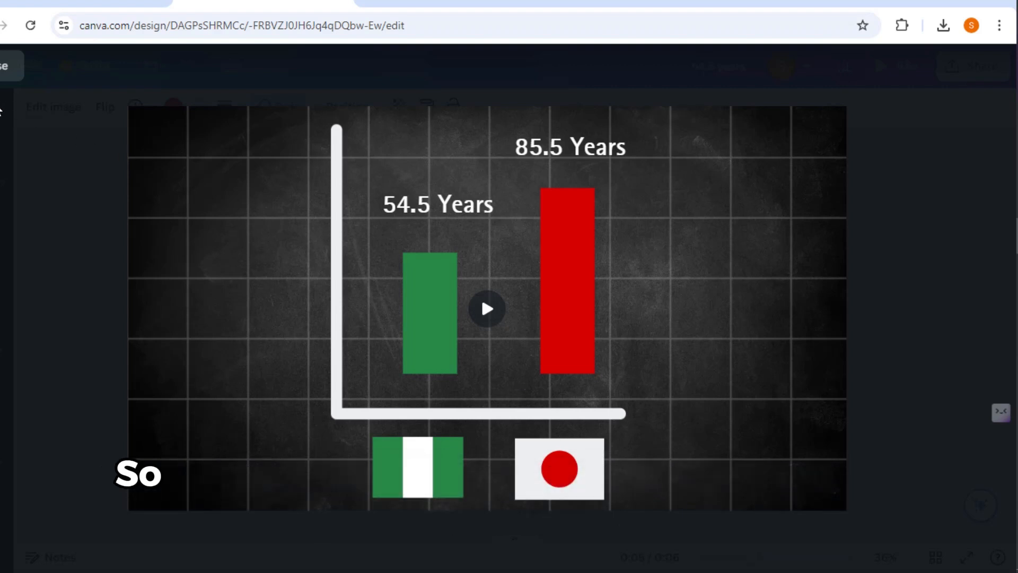
{"action": "left_click", "coordinate": [559, 469]}
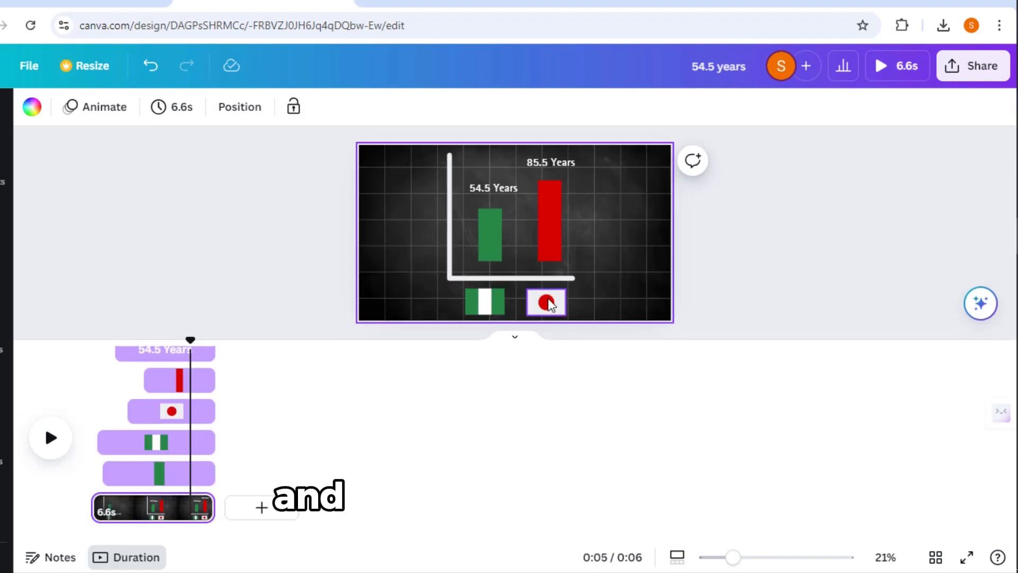
Shift element start times to lengthen the page to 7.2 seconds and replay it.
{"action": "left_click", "coordinate": [492, 187]}
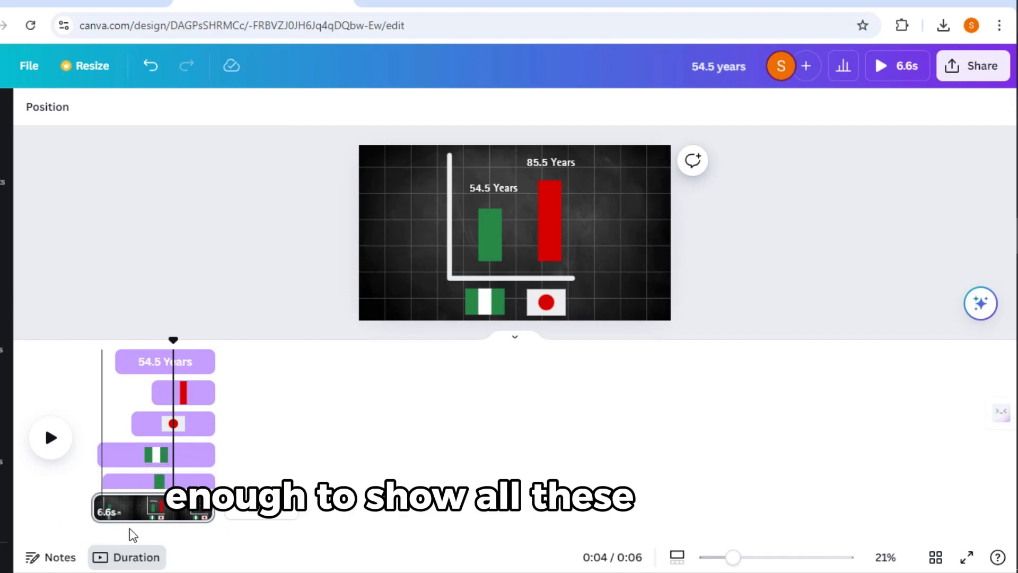
{"action": "left_click", "coordinate": [153, 507]}
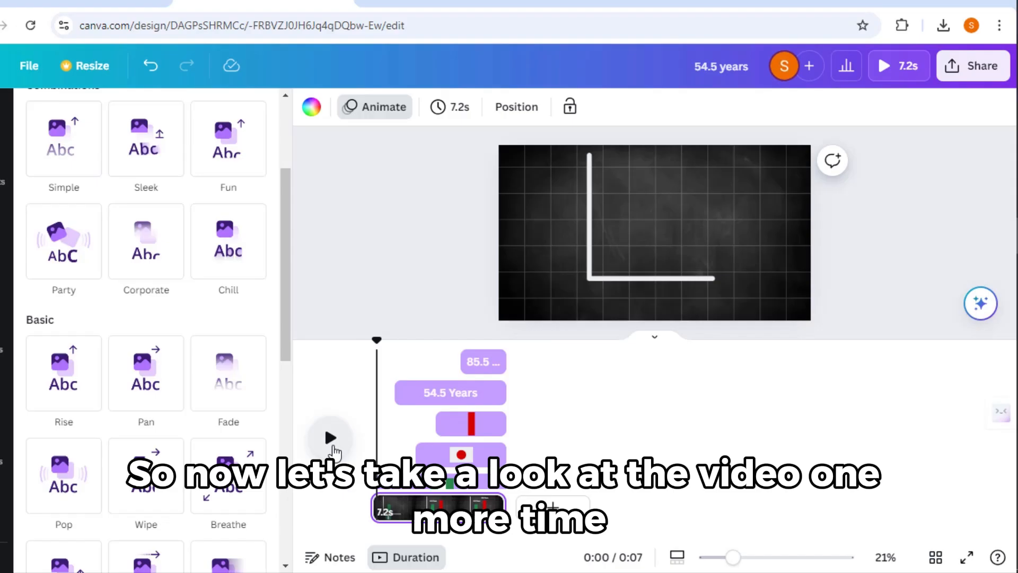
{"action": "left_click", "coordinate": [330, 437]}
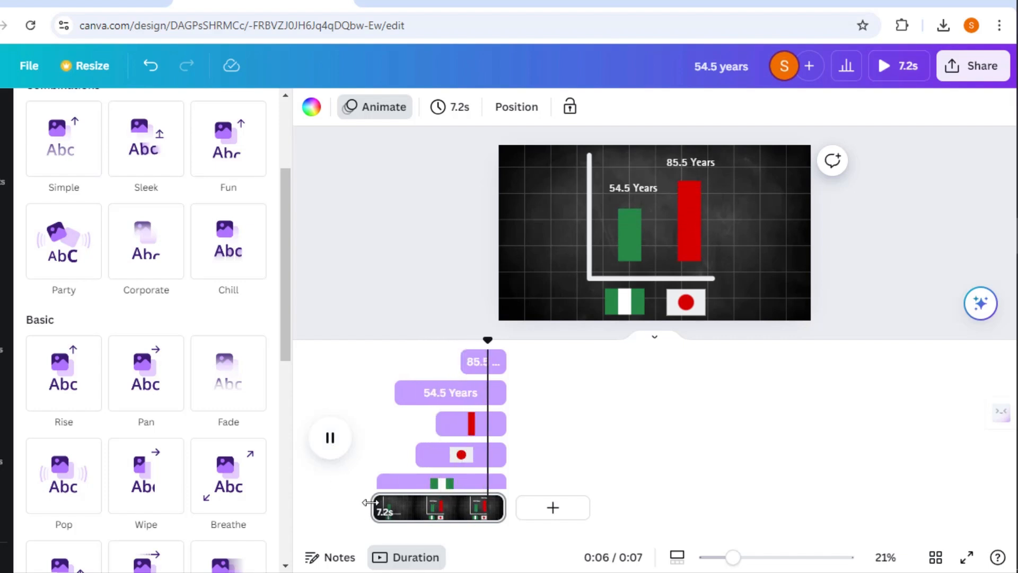
{"action": "left_click", "coordinate": [330, 437]}
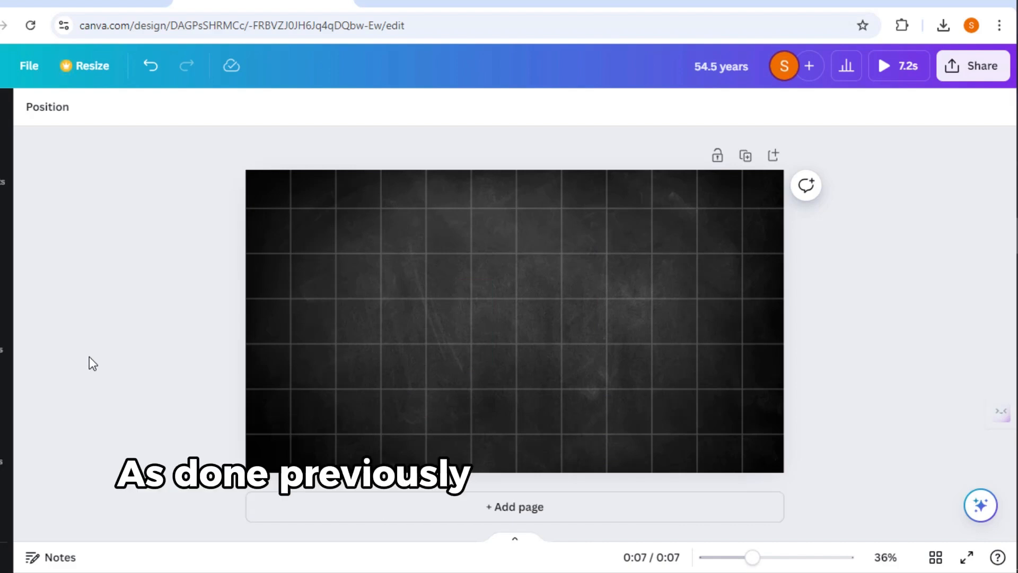
{"action": "mouse_move", "coordinate": [170, 301]}
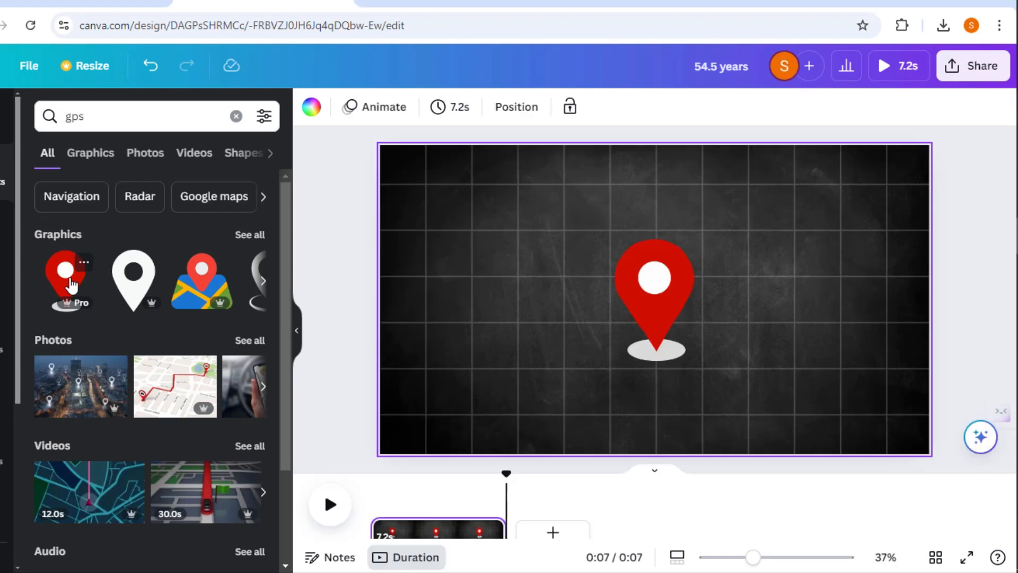
Add a second red location pin to the grid page.
{"action": "left_click", "coordinate": [65, 281]}
{"action": "type", "text": "--------------------"}
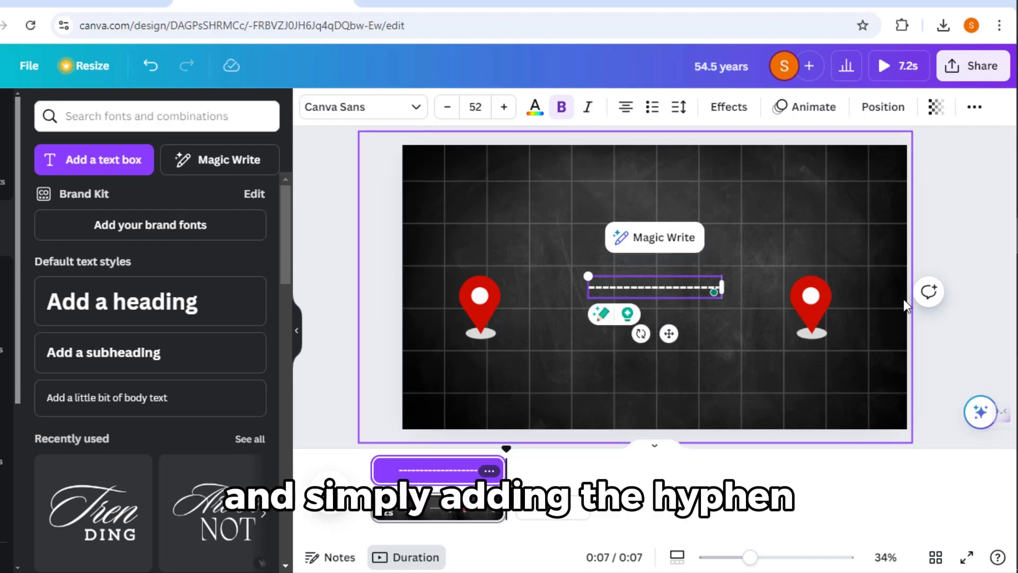
Place the 'New York' and 'Mumbai' labels and '14 hrs and 50 mins' above the dashed line.
{"action": "left_click", "coordinate": [678, 107]}
{"action": "type", "text": "14 hrs and 50 mins"}
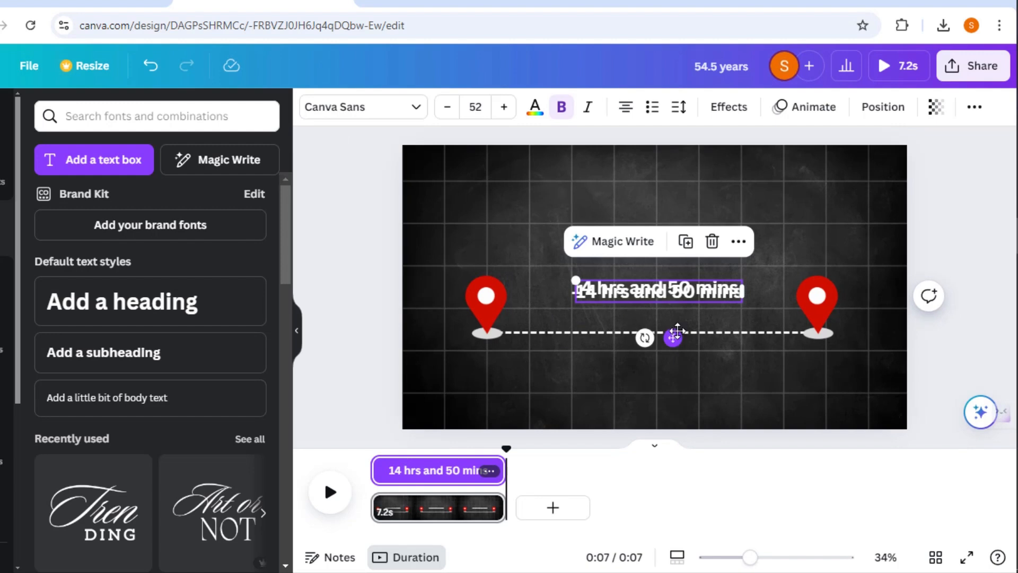
{"action": "left_click", "coordinate": [497, 232]}
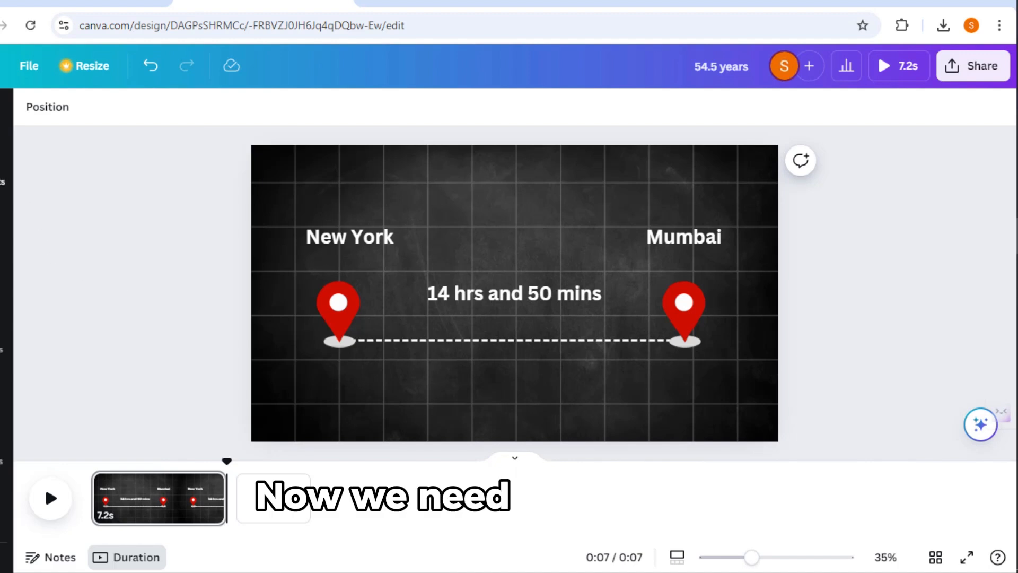
Add the white airplane graphic from an 'airplane' search, level its angle and place it.
{"action": "type", "text": "airpla"}
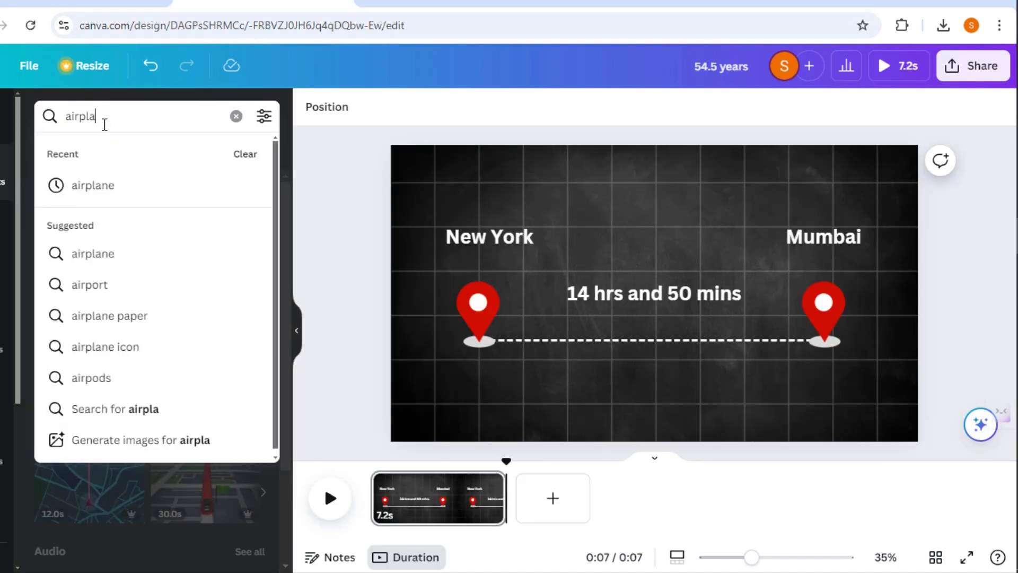
{"action": "left_click", "coordinate": [92, 254]}
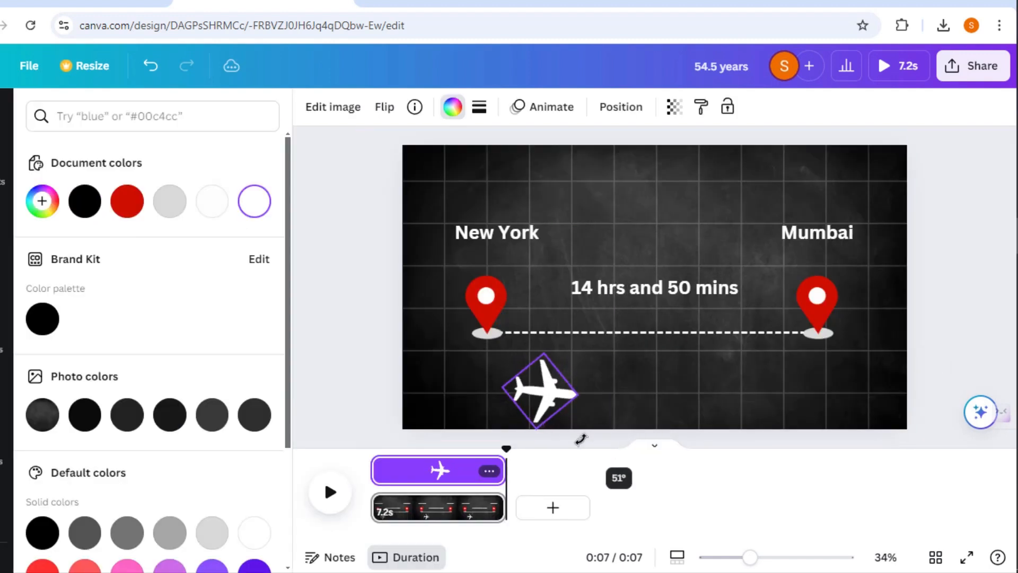
{"action": "left_click", "coordinate": [75, 380]}
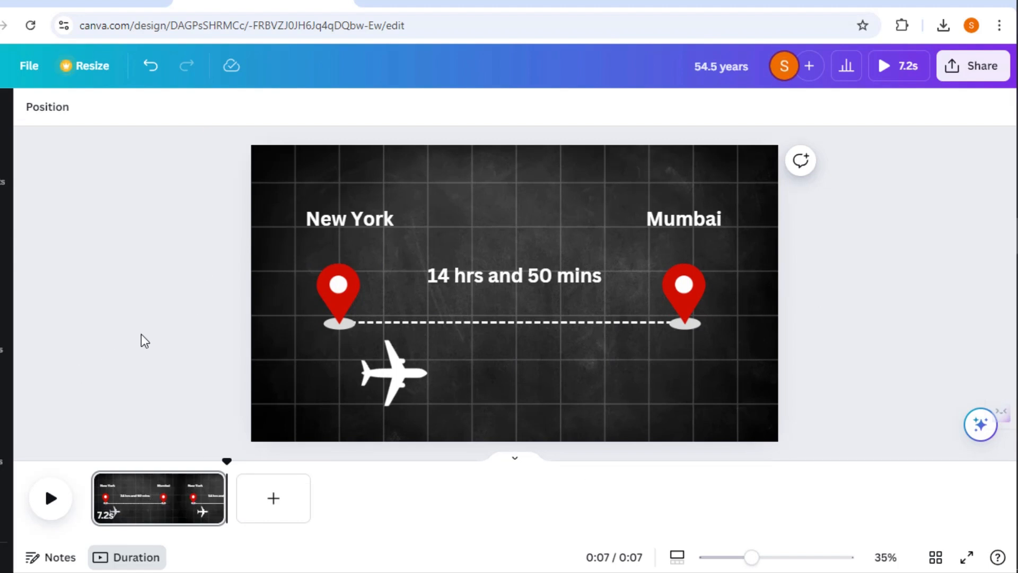
{"action": "left_click", "coordinate": [338, 292]}
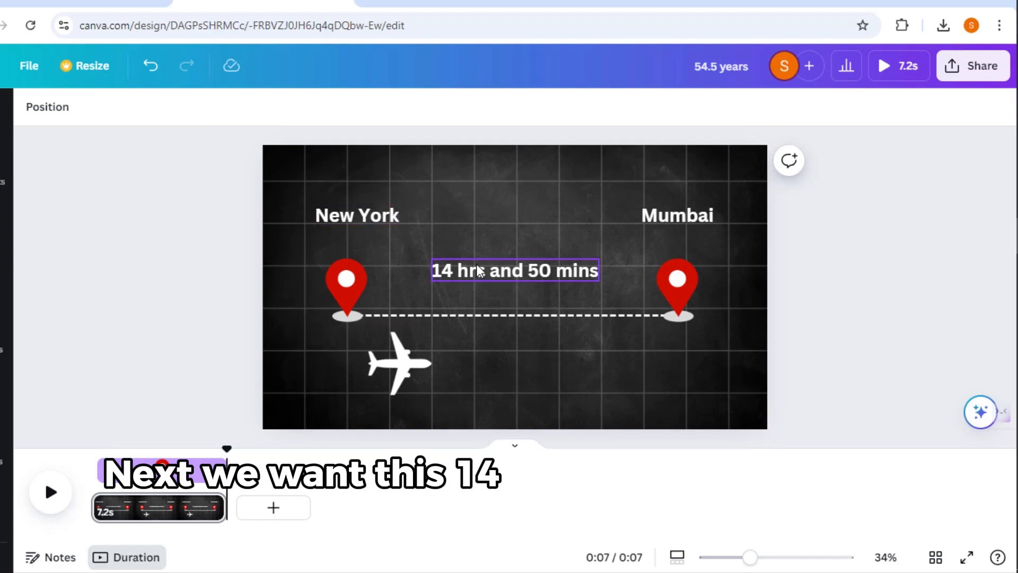
Adjust when the flight duration text appears and pick the dashed line in the timeline.
{"action": "left_click", "coordinate": [514, 270]}
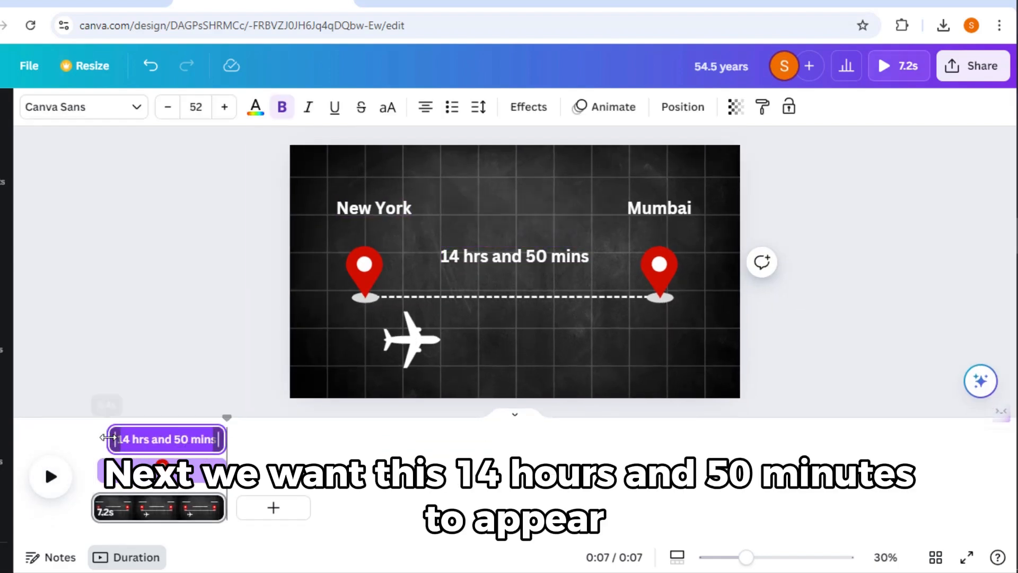
{"action": "left_click", "coordinate": [374, 208]}
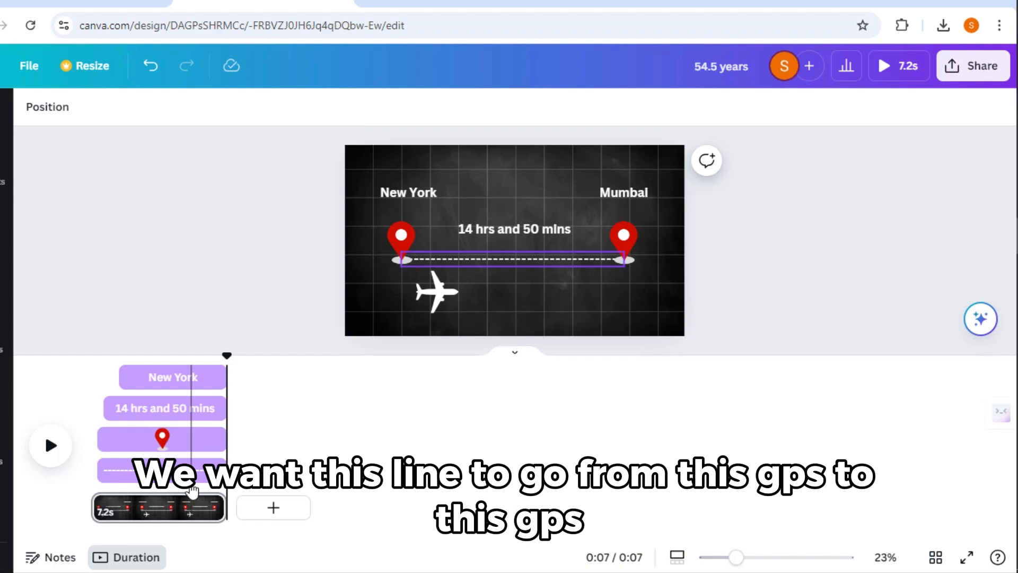
{"action": "left_click", "coordinate": [623, 193]}
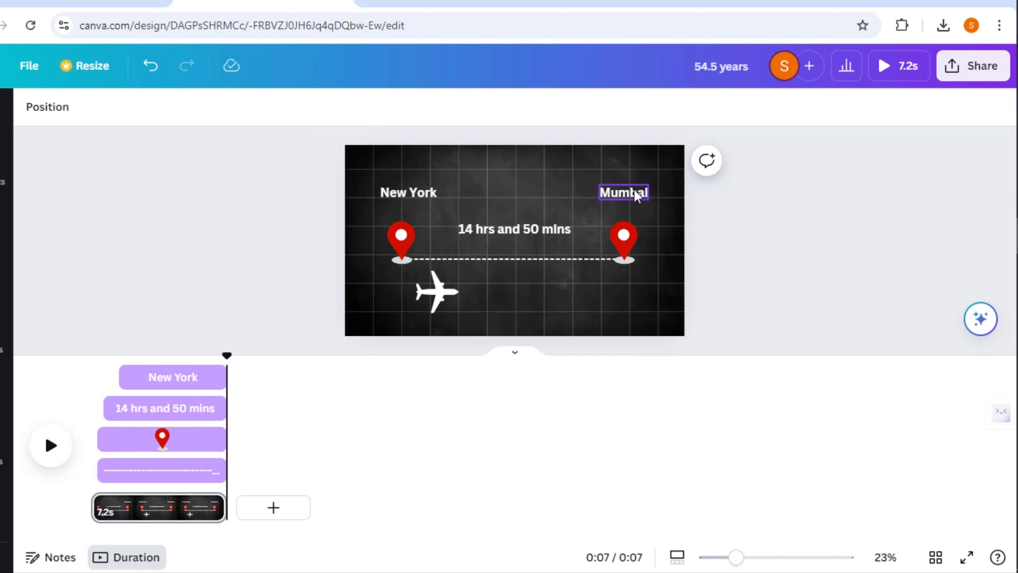
Delay the Mumbai pin's and Mumbai label's appearance in the timeline.
{"action": "left_click", "coordinate": [622, 245]}
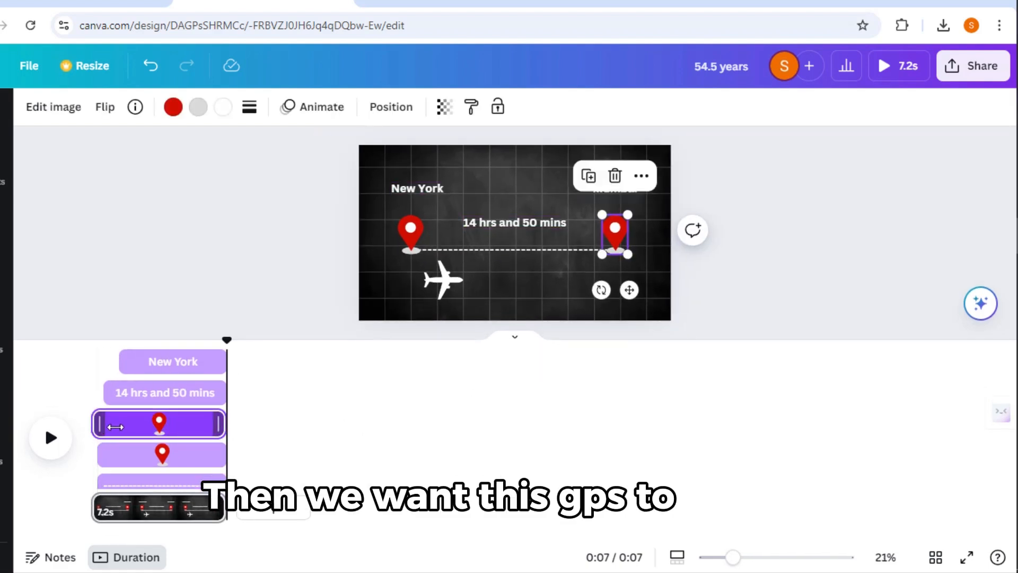
{"action": "left_click", "coordinate": [614, 188]}
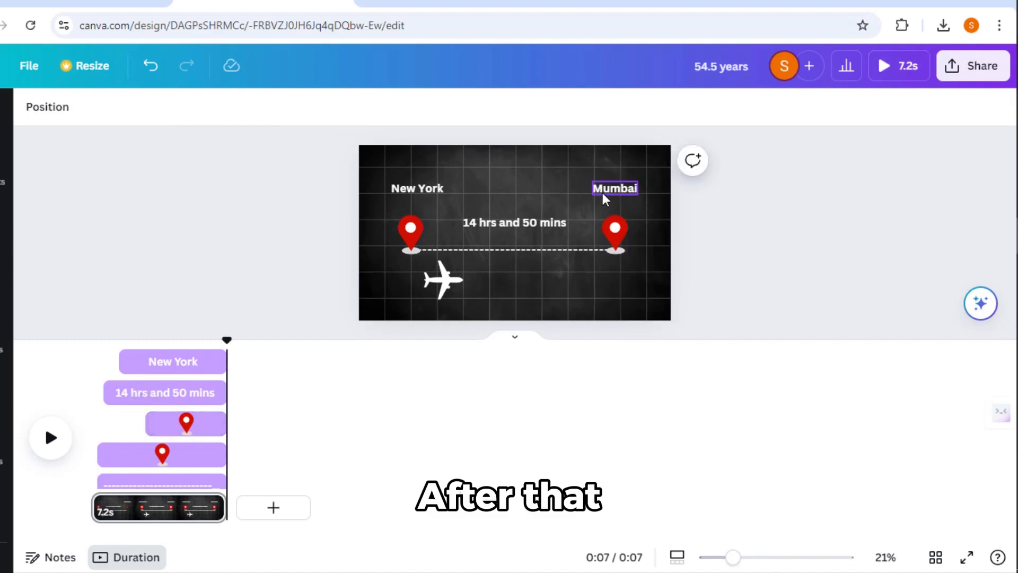
{"action": "left_click", "coordinate": [614, 188]}
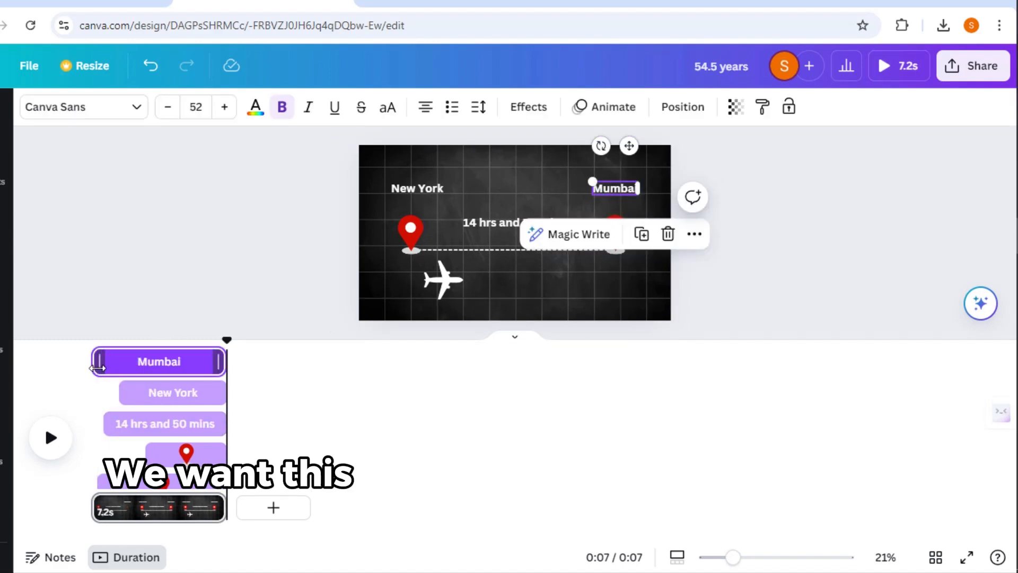
{"action": "left_click", "coordinate": [422, 427]}
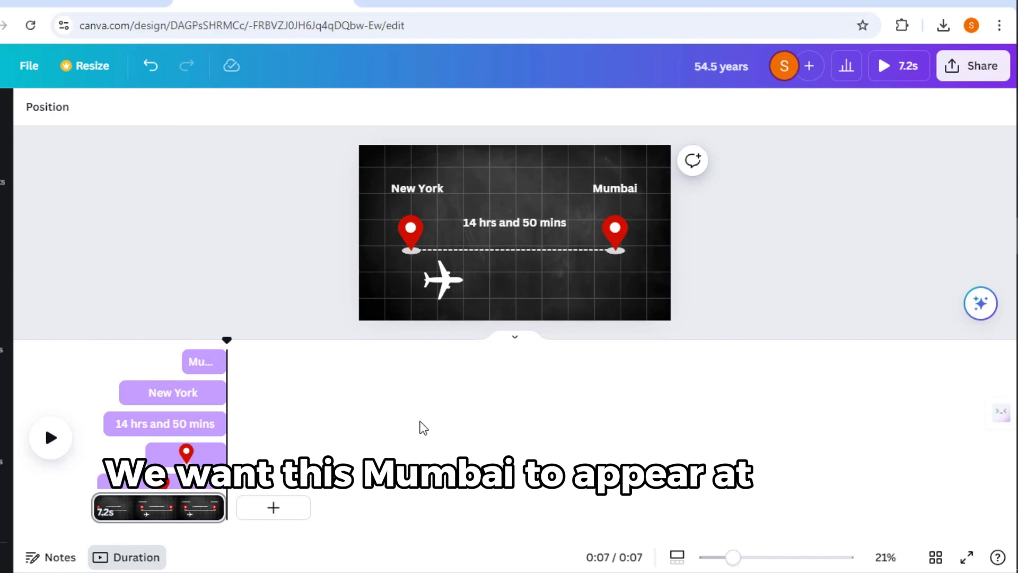
Select the airplane graphic and adjust its timeline options.
{"action": "left_click", "coordinate": [440, 280]}
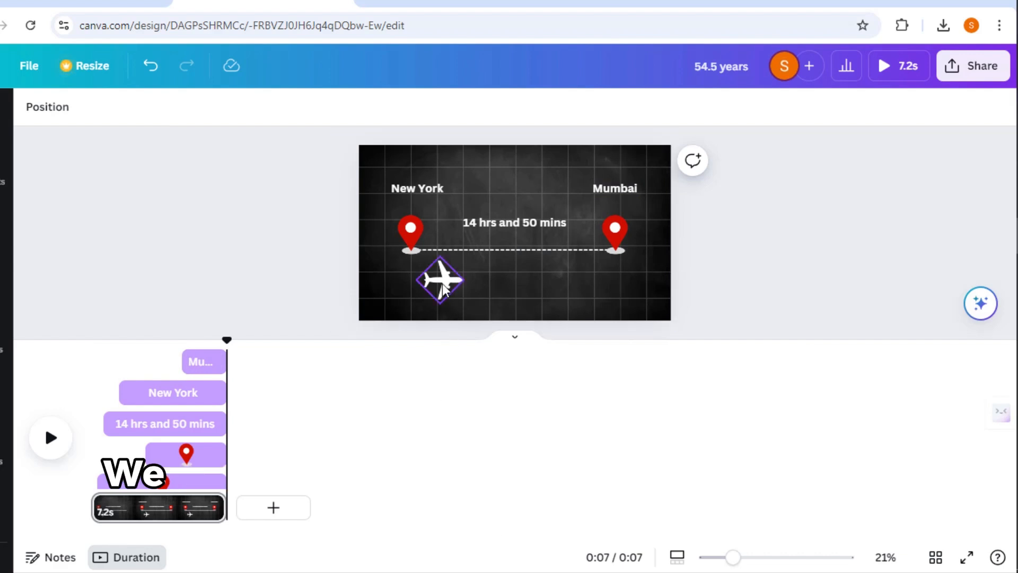
{"action": "left_click", "coordinate": [439, 281]}
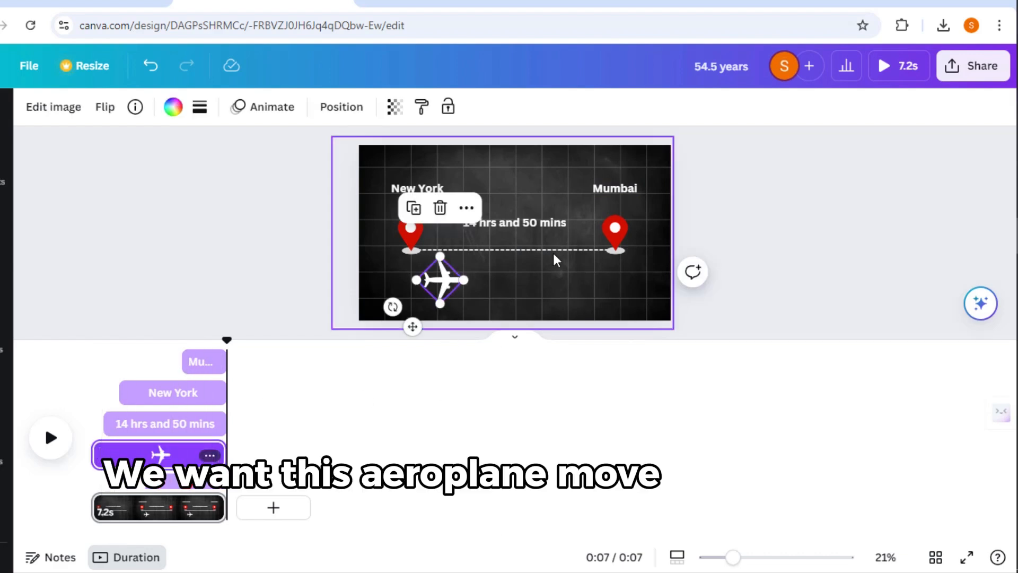
{"action": "left_click", "coordinate": [615, 231]}
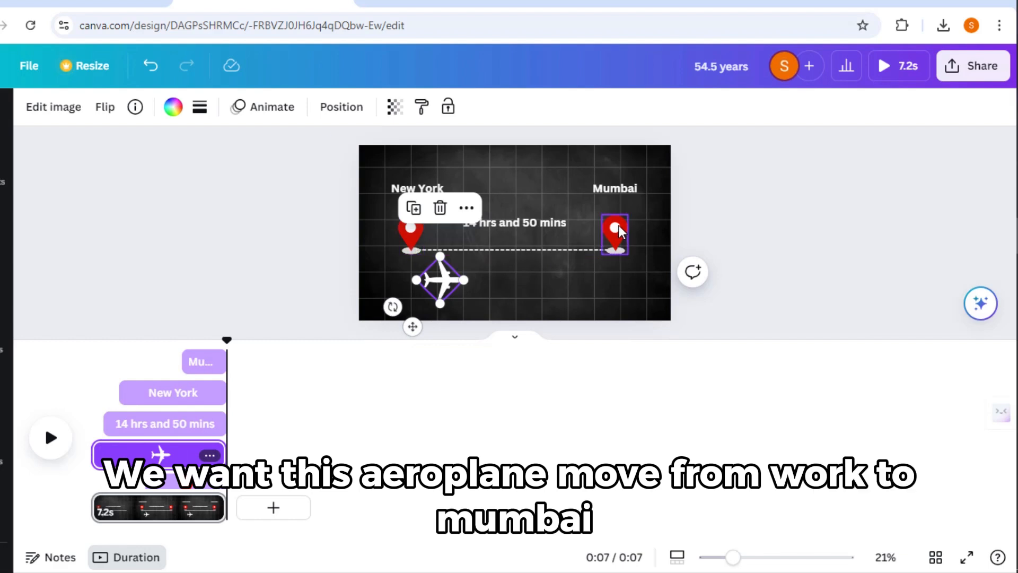
{"action": "left_click", "coordinate": [307, 258]}
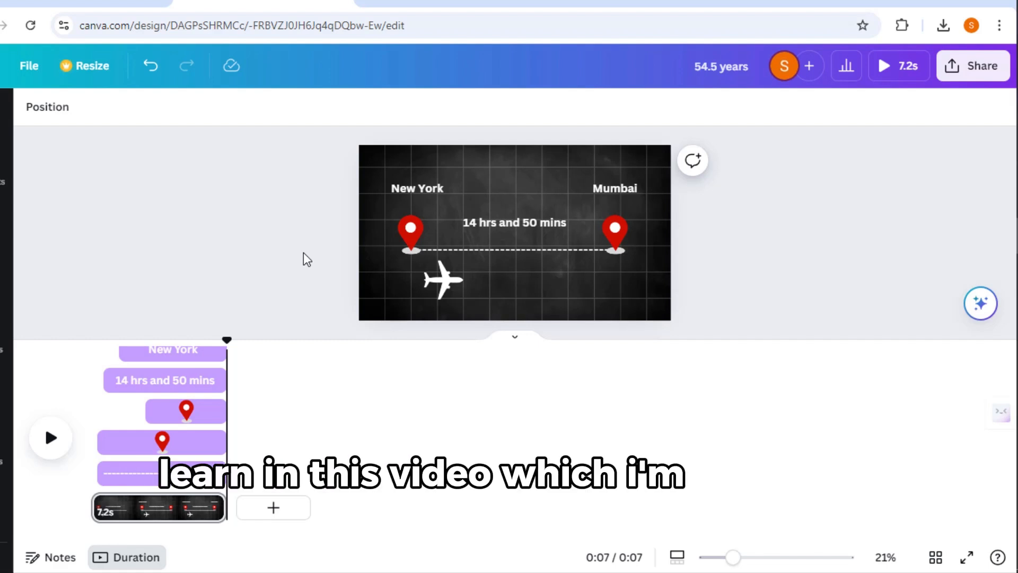
Apply a left-to-right Wipe entry animation to the dashed line.
{"action": "left_click", "coordinate": [513, 252]}
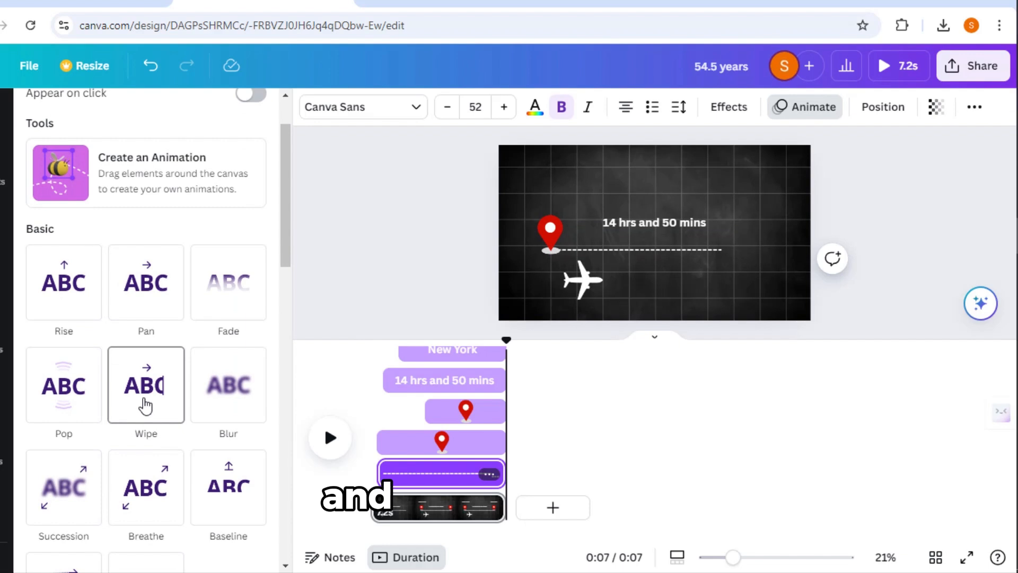
{"action": "left_click", "coordinate": [146, 384]}
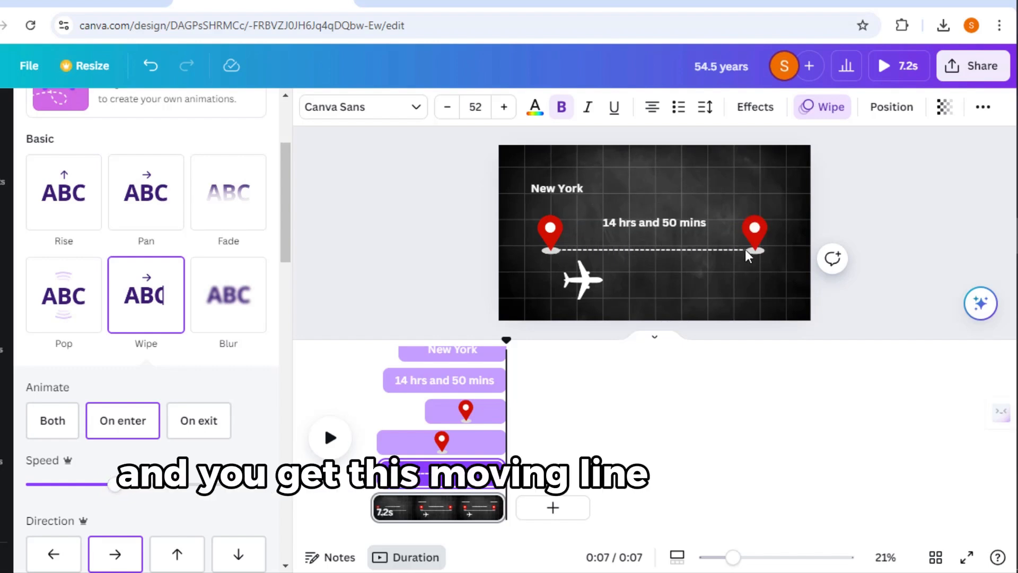
{"action": "left_click", "coordinate": [654, 250]}
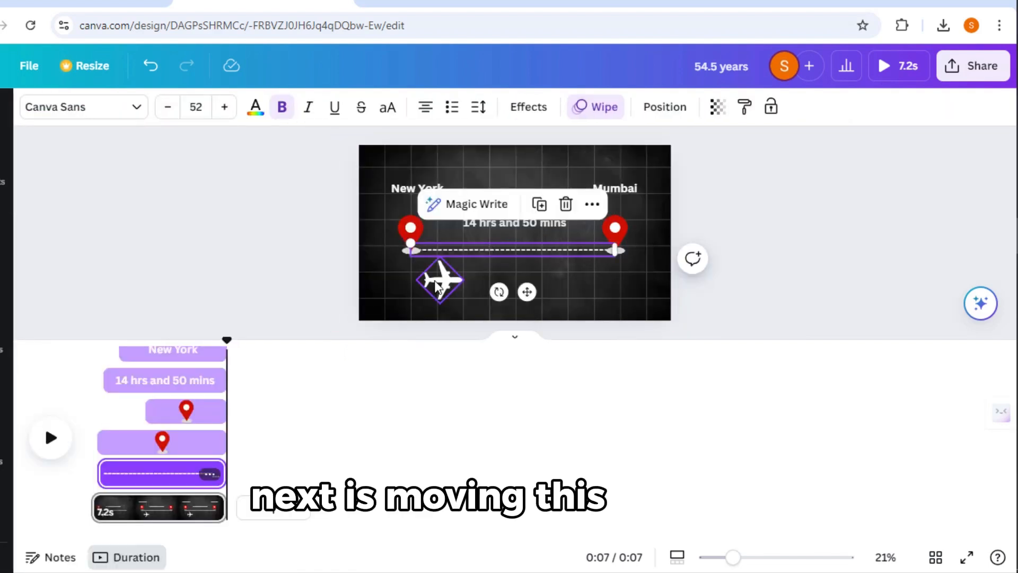
Select the airplane and start a custom Create an Animation motion for it.
{"action": "left_click", "coordinate": [440, 279]}
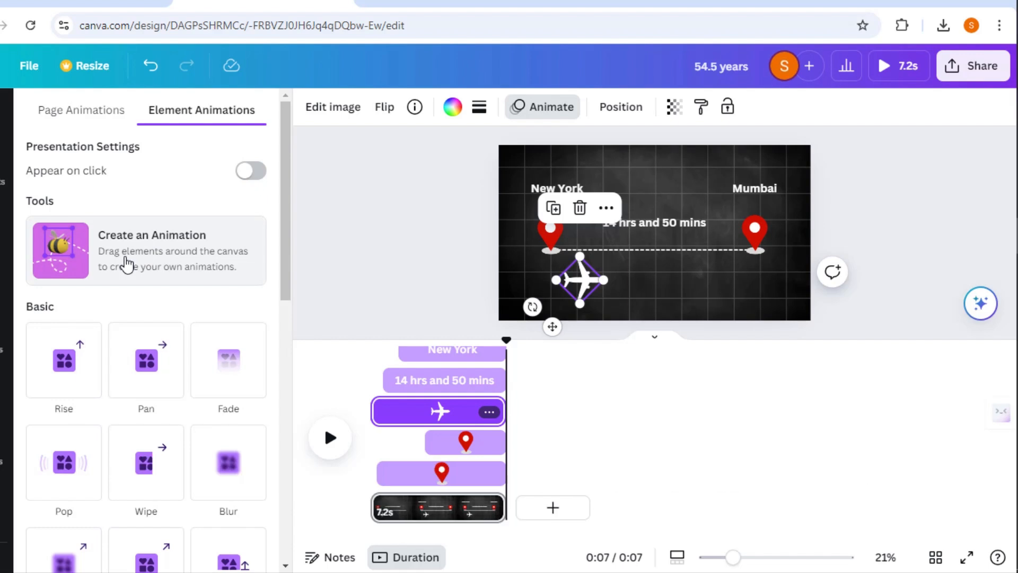
{"action": "left_click", "coordinate": [147, 250]}
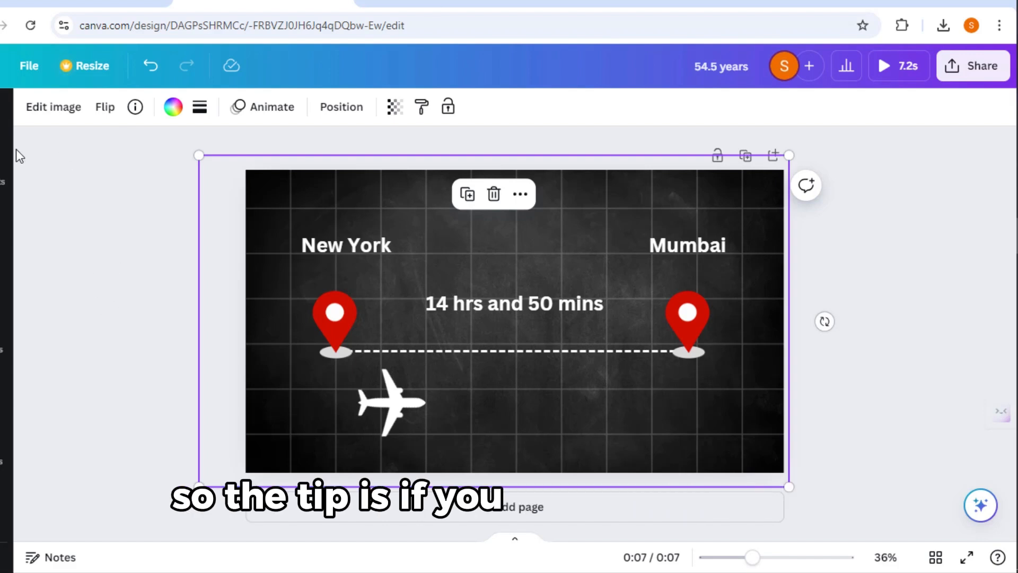
Open the layer list, recolour the route labels, and turn the dashed line black.
{"action": "left_click", "coordinate": [83, 242]}
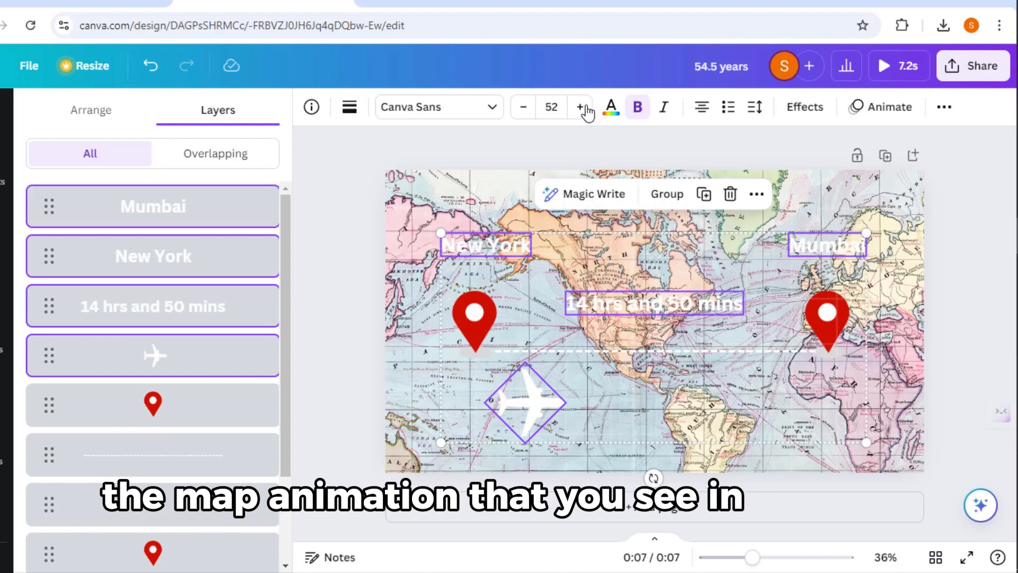
{"action": "left_click", "coordinate": [610, 106]}
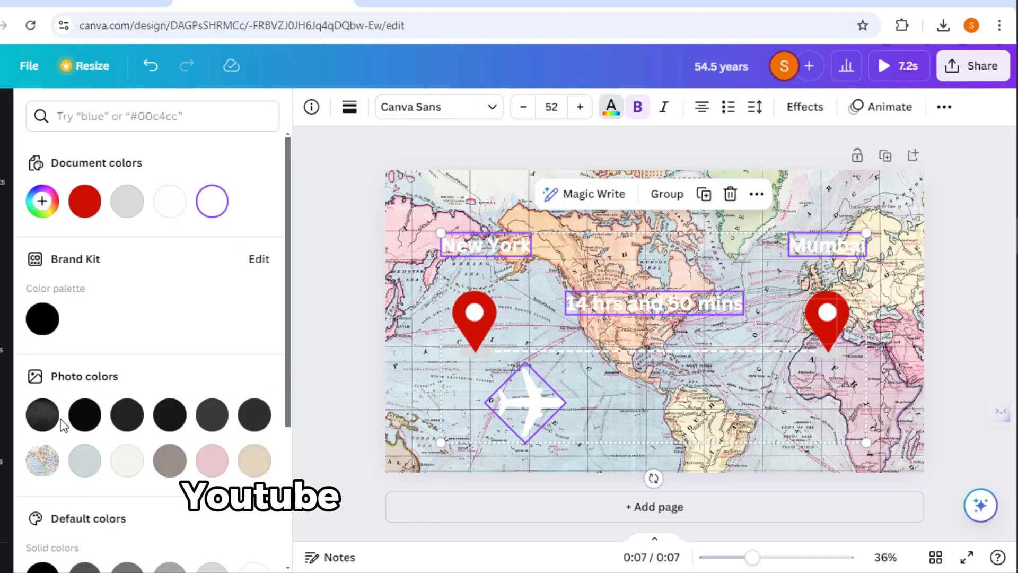
{"action": "left_click", "coordinate": [84, 415]}
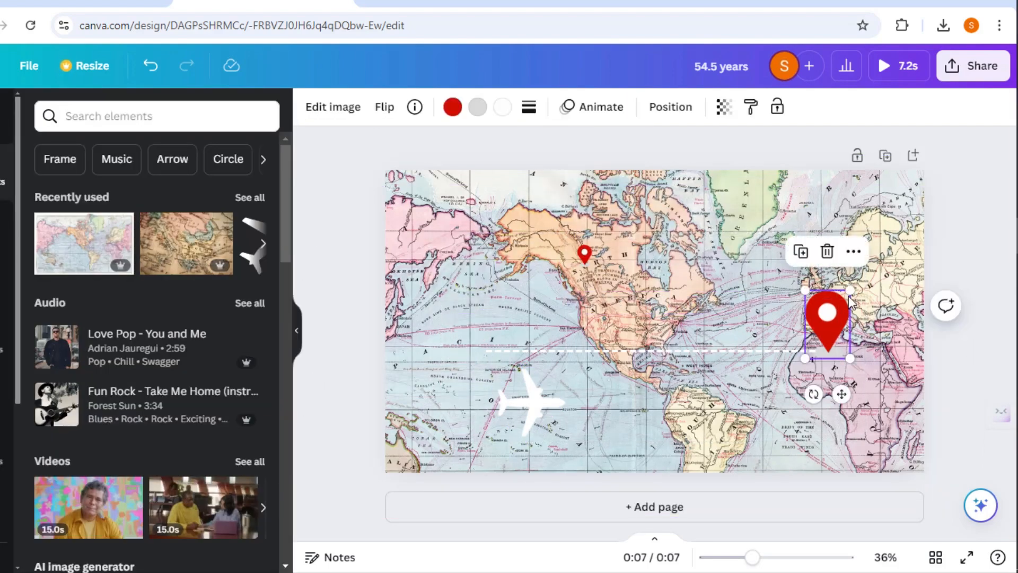
{"action": "left_click", "coordinate": [452, 107]}
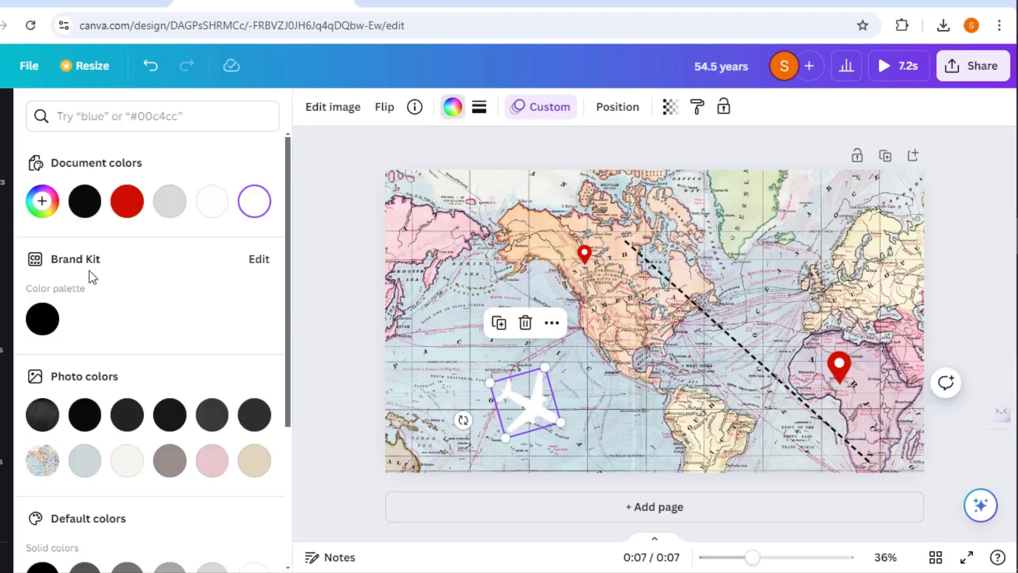